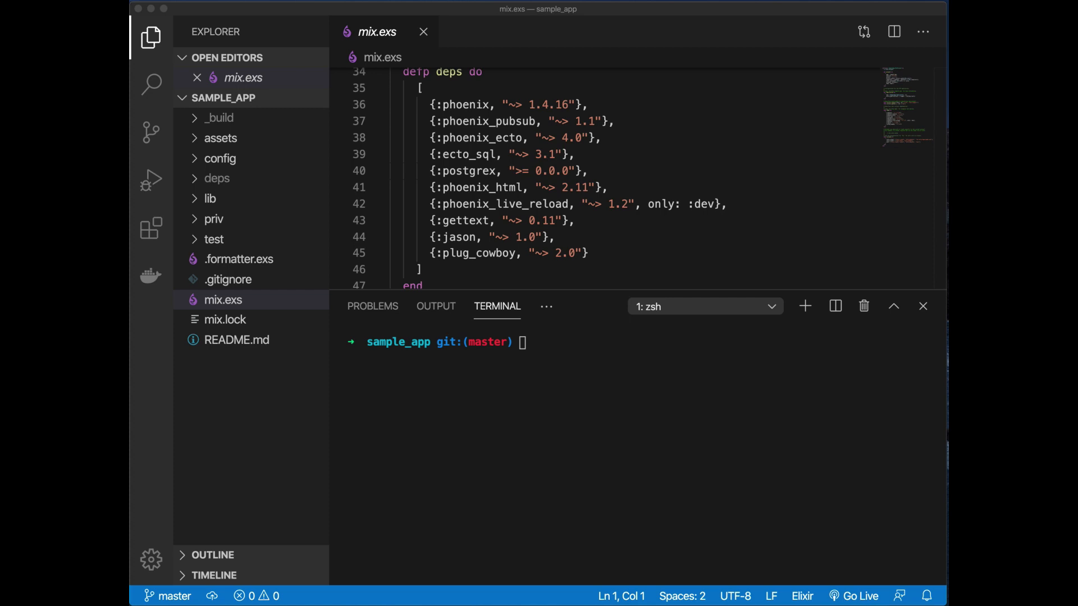
pyautogui.moveTo(569, 128)
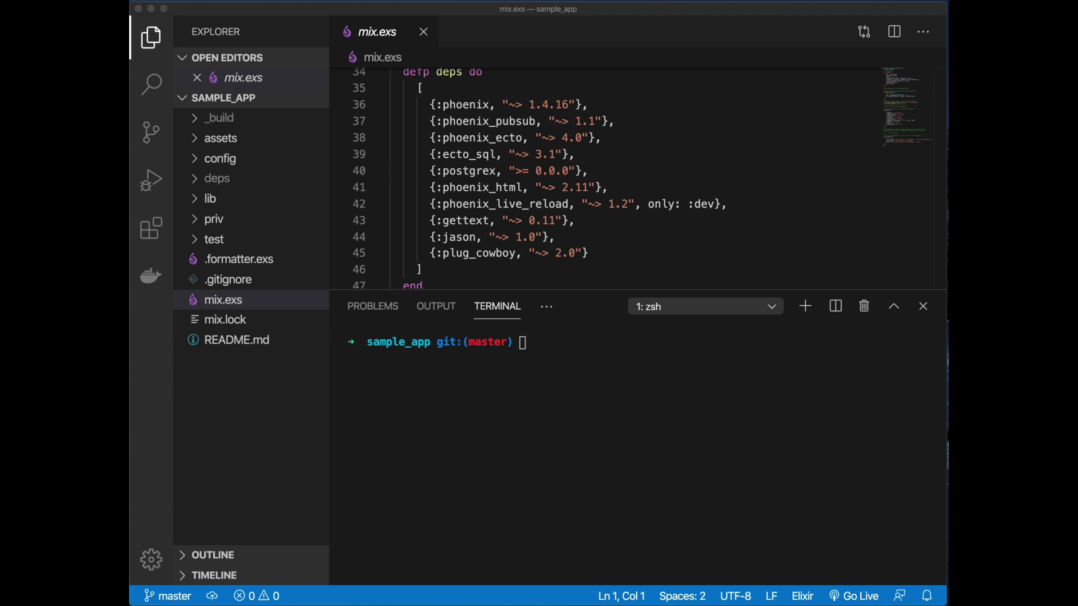
pyautogui.moveTo(130, 360)
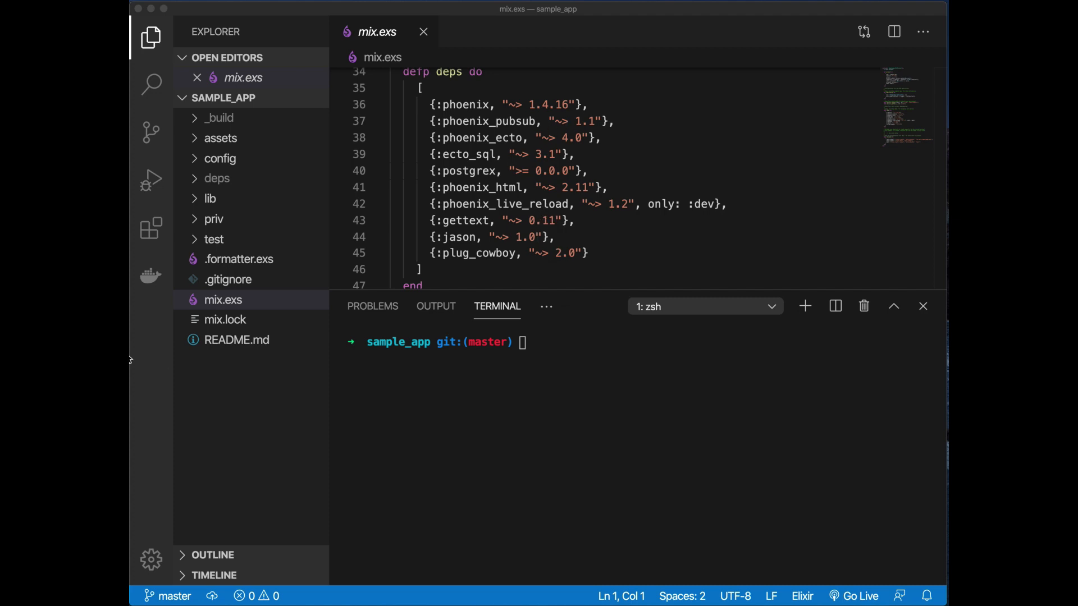
# Uninstall the old phx_new archive with mix archive.uninstall, confirming with Y
pyautogui.click(638, 382)
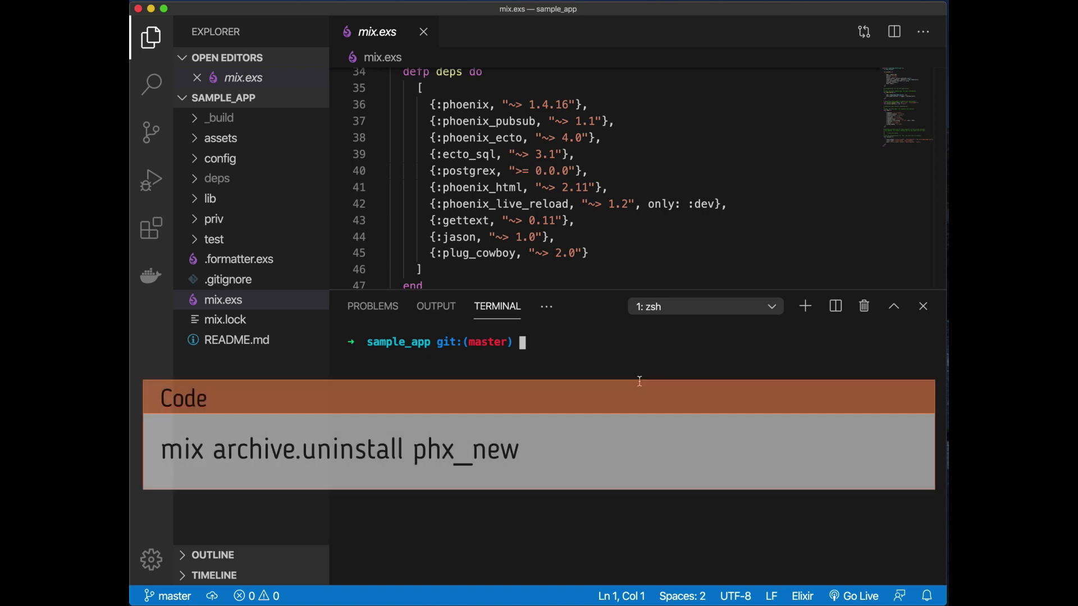
pyautogui.write('mix archive.uninstall phx')
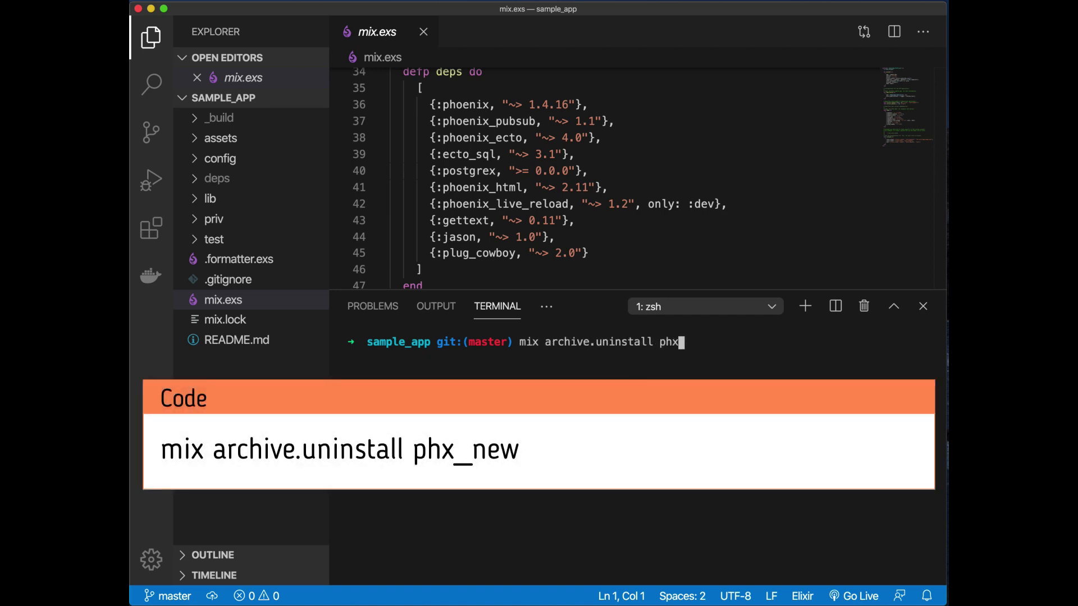
pyautogui.press('Return')
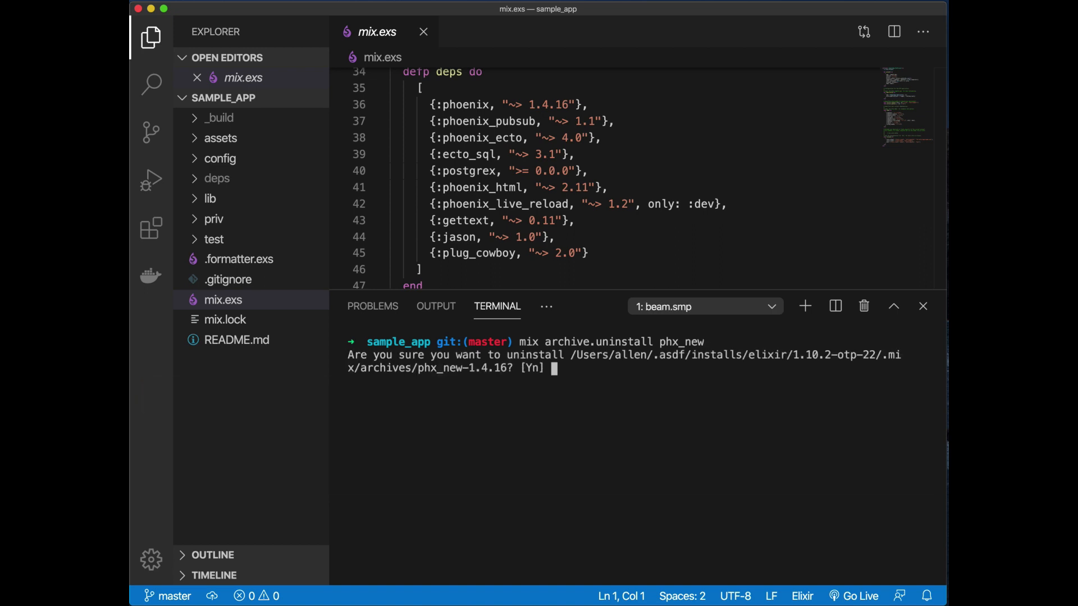
pyautogui.write('Y')
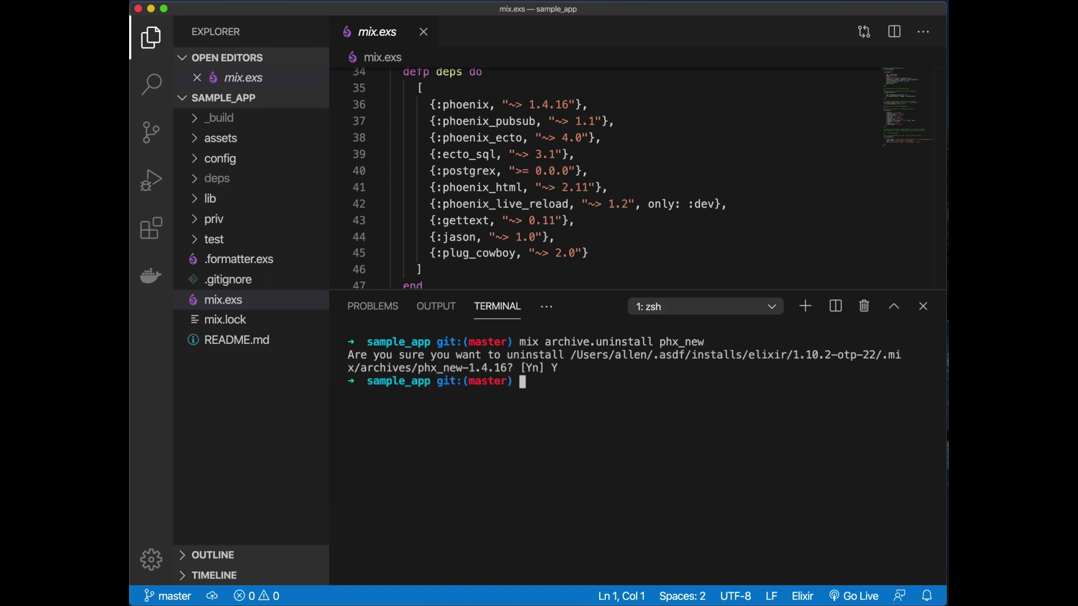
# Install phx_new 1.5.0-rc.0 from hex and list the installed Mix archives
pyautogui.write('mix archive')
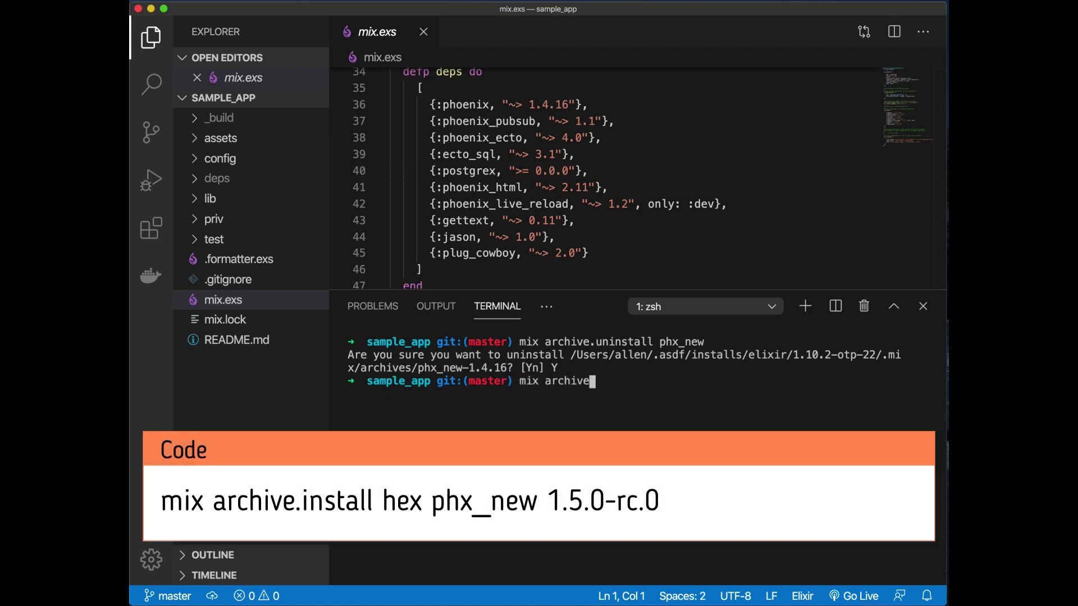
pyautogui.write('.install hex')
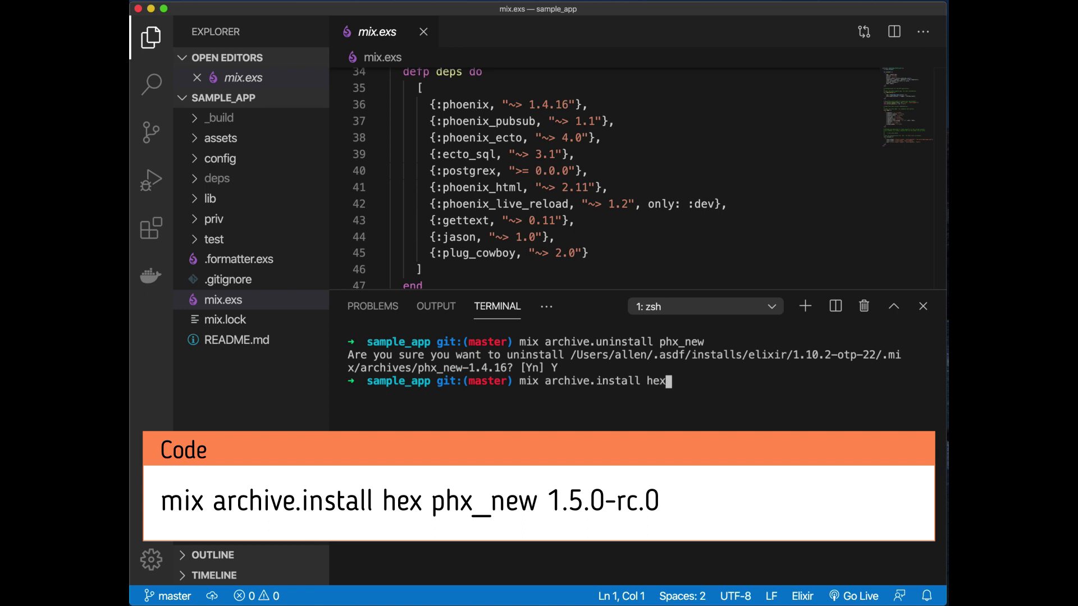
pyautogui.write('p')
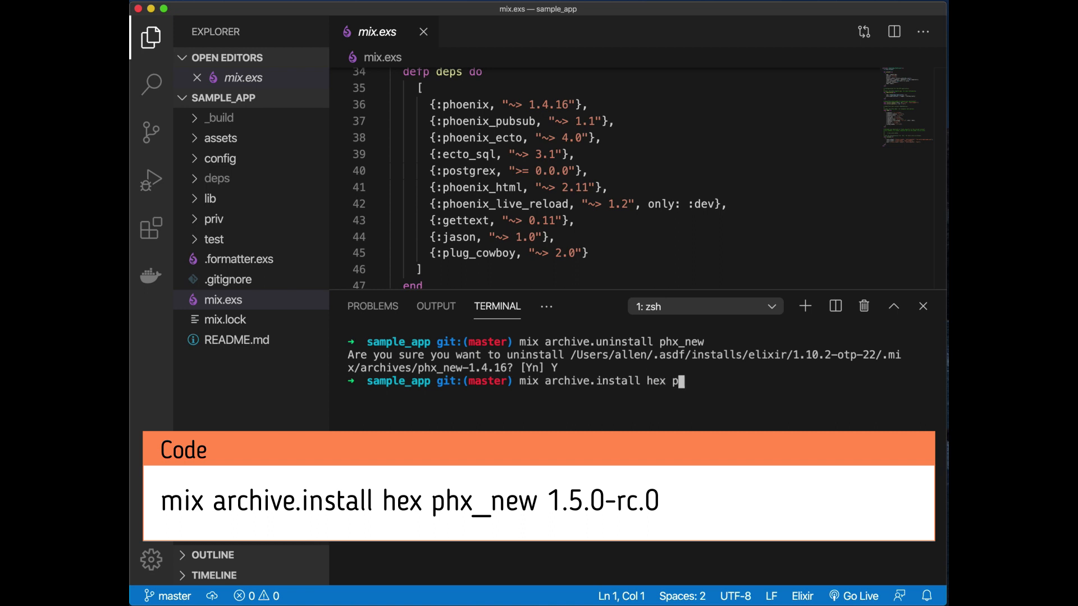
pyautogui.write('hx_new 1.')
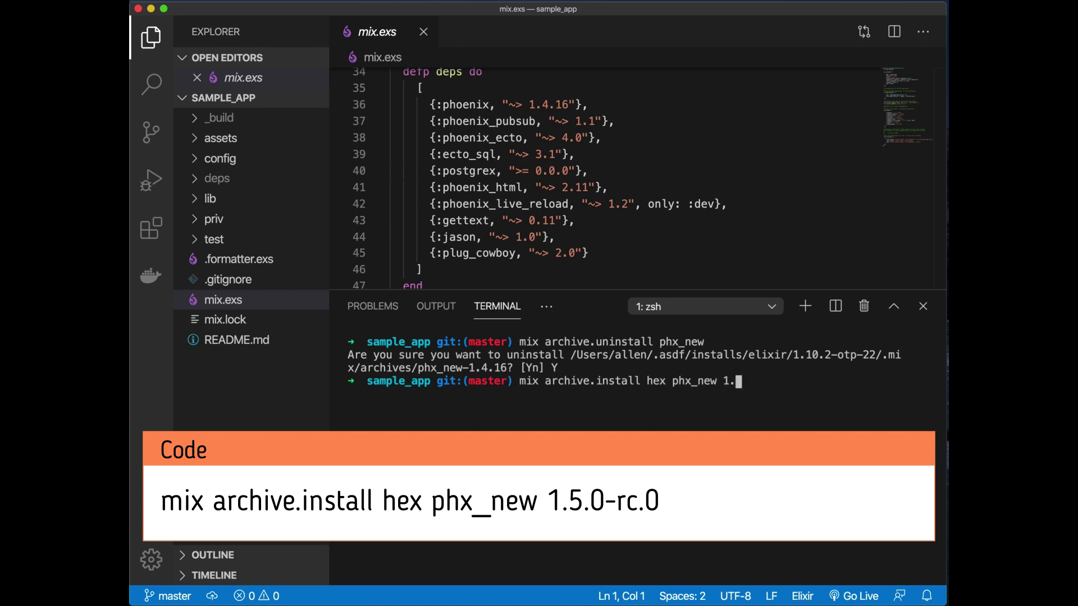
pyautogui.write('5.0-')
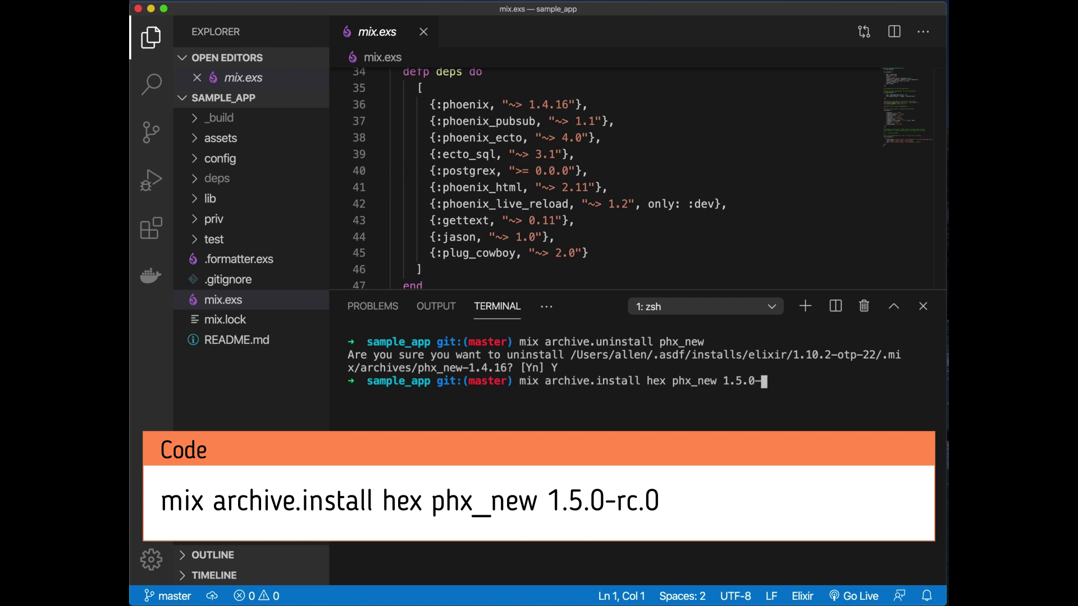
pyautogui.press('Return')
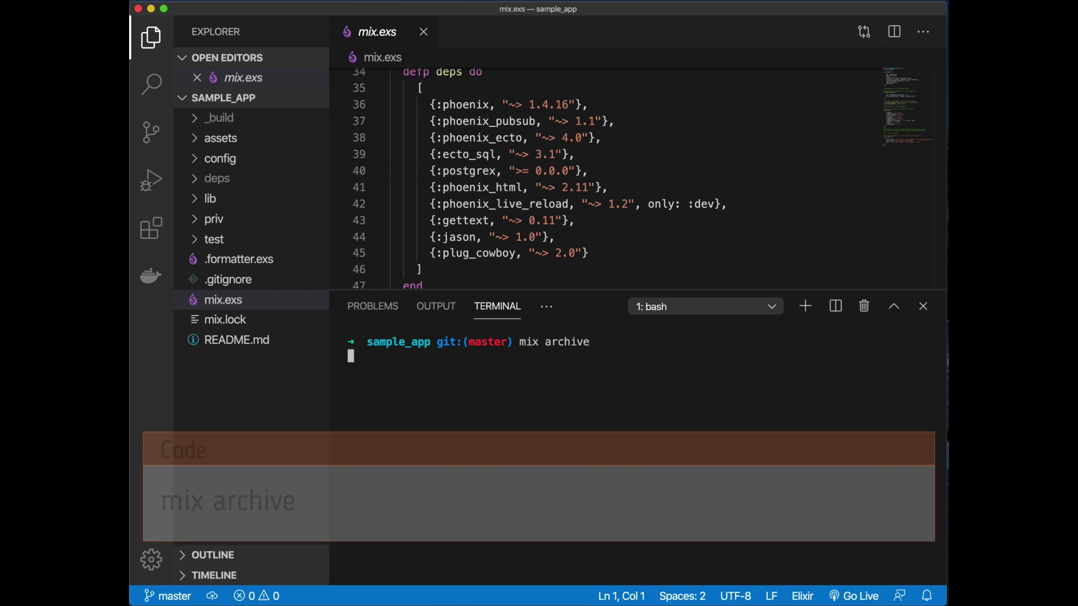
pyautogui.press('Return')
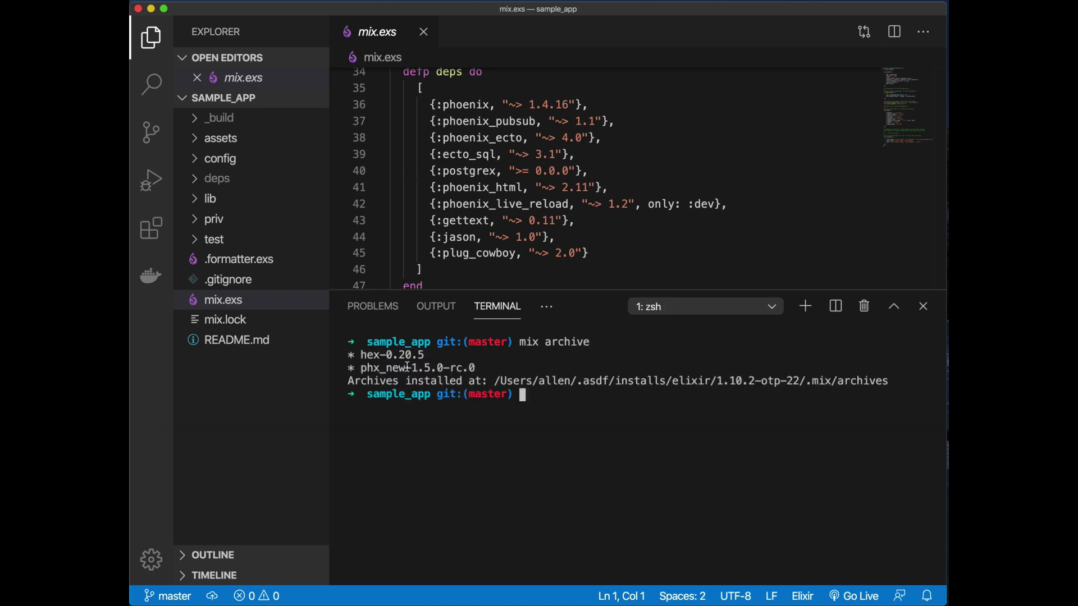
pyautogui.moveTo(530, 370)
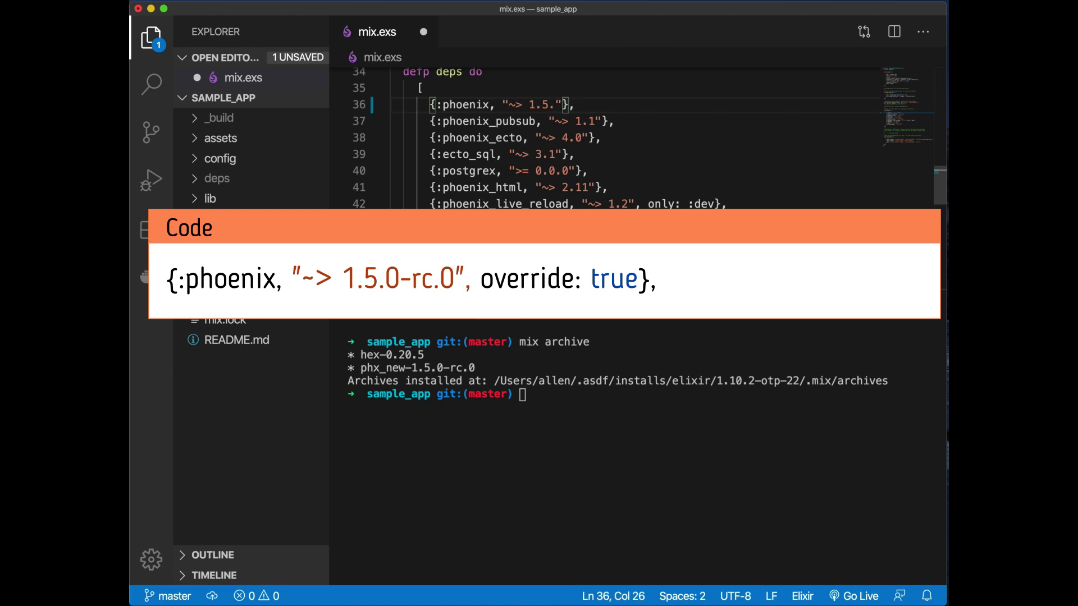
# Set the phoenix dependency in mix.exs to ~> 1.5.0-rc.0 with override: true
pyautogui.write('0-')
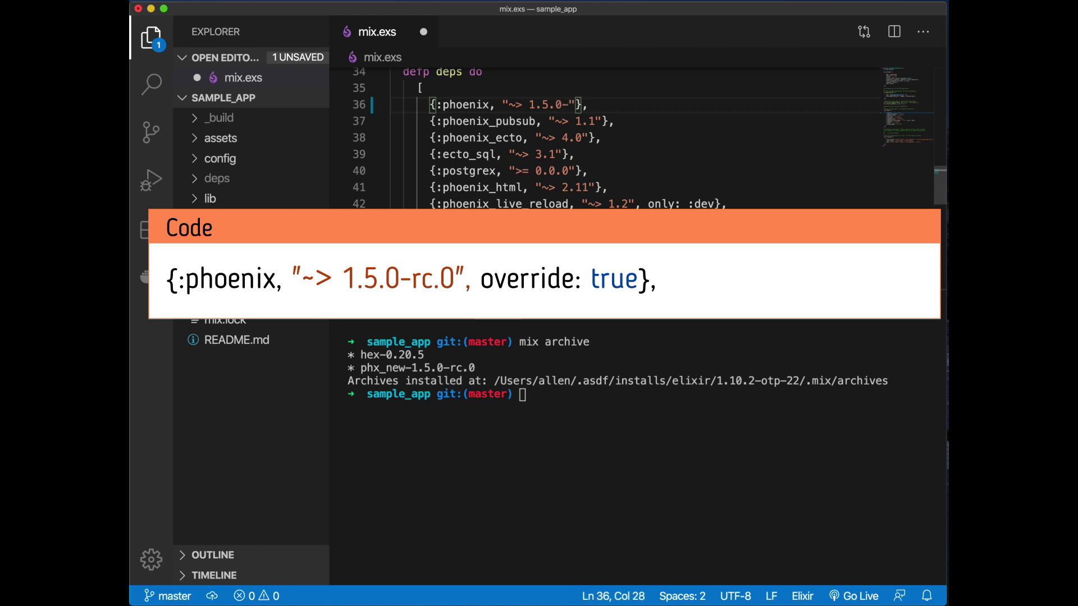
pyautogui.write('rc.0')
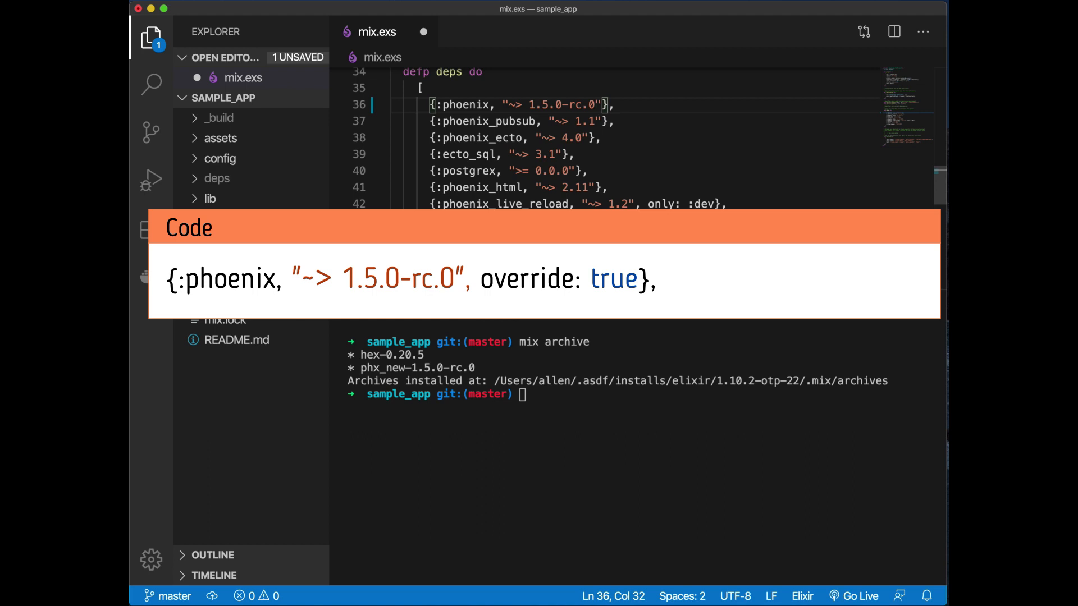
pyautogui.write(', ov')
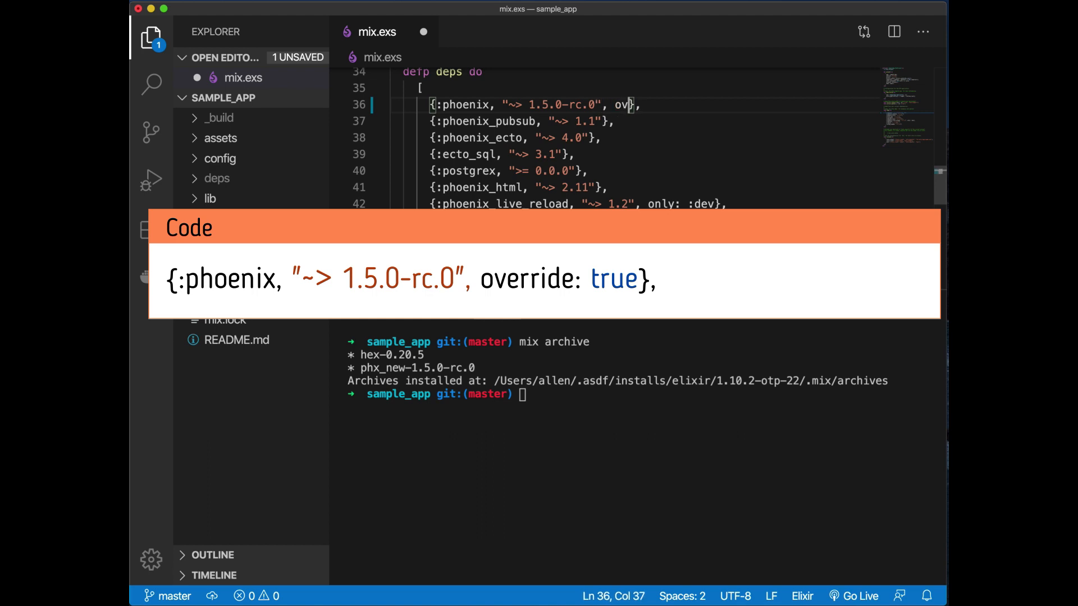
pyautogui.write('erride: true')
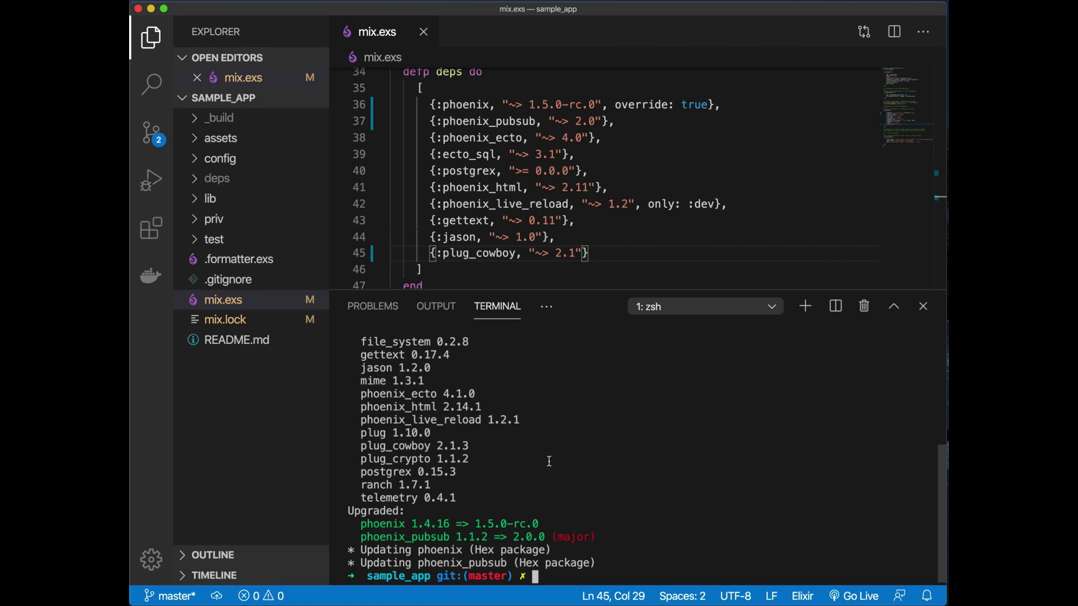
pyautogui.moveTo(606, 477)
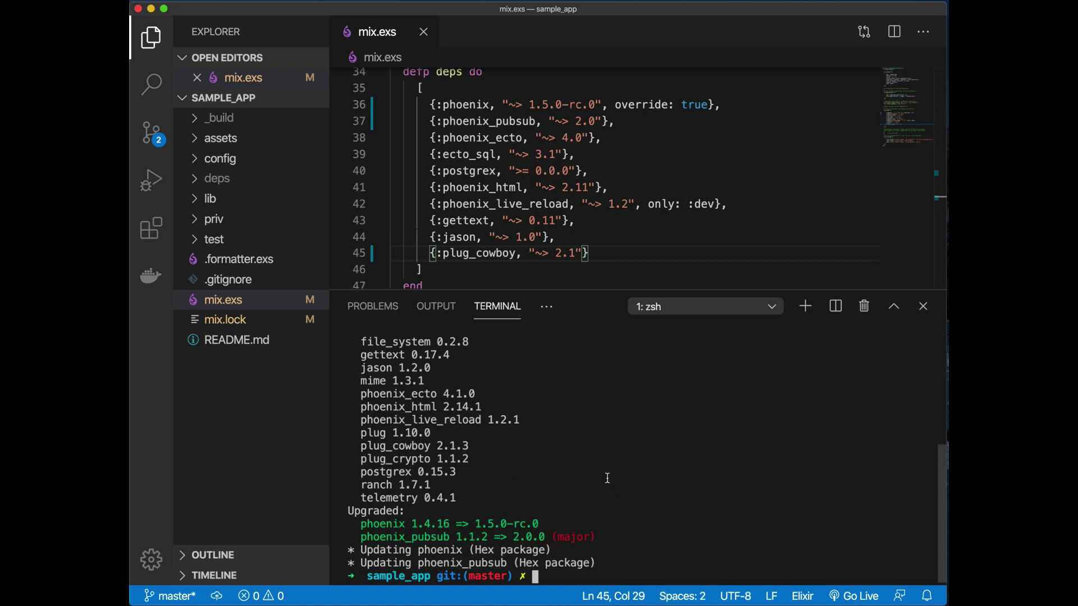
pyautogui.moveTo(456, 344)
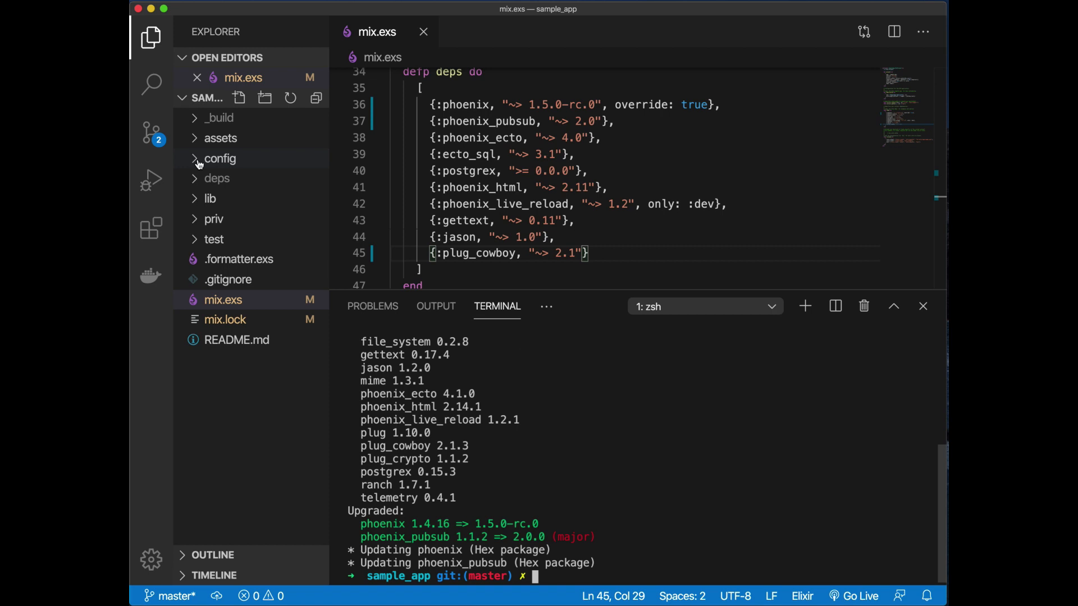
# Reveal the config folder and select Endpoint in config.exs's endpoint block
pyautogui.click(219, 158)
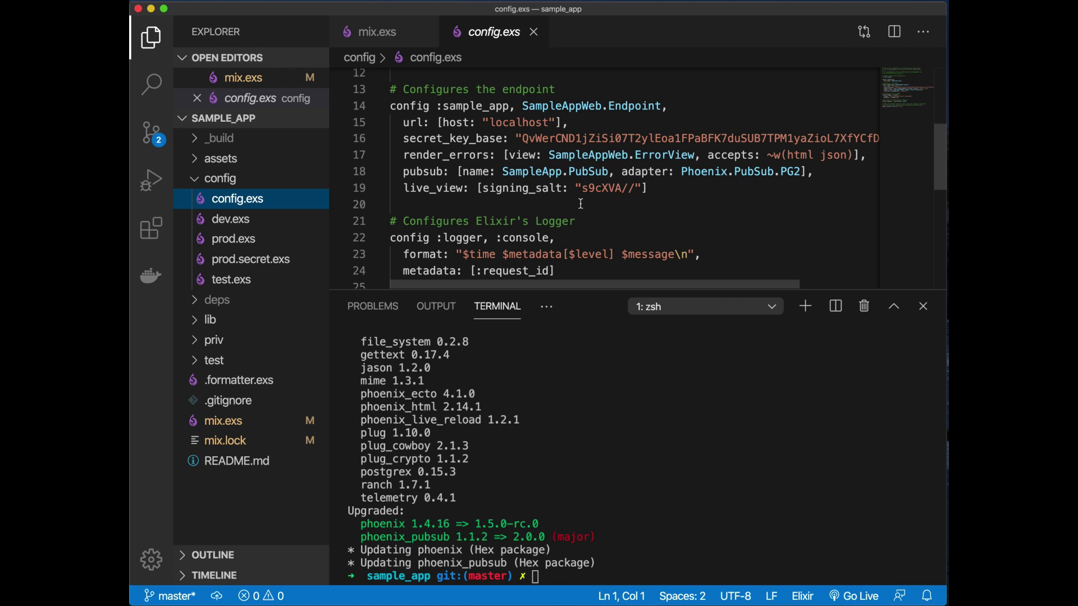
pyautogui.doubleClick(634, 105)
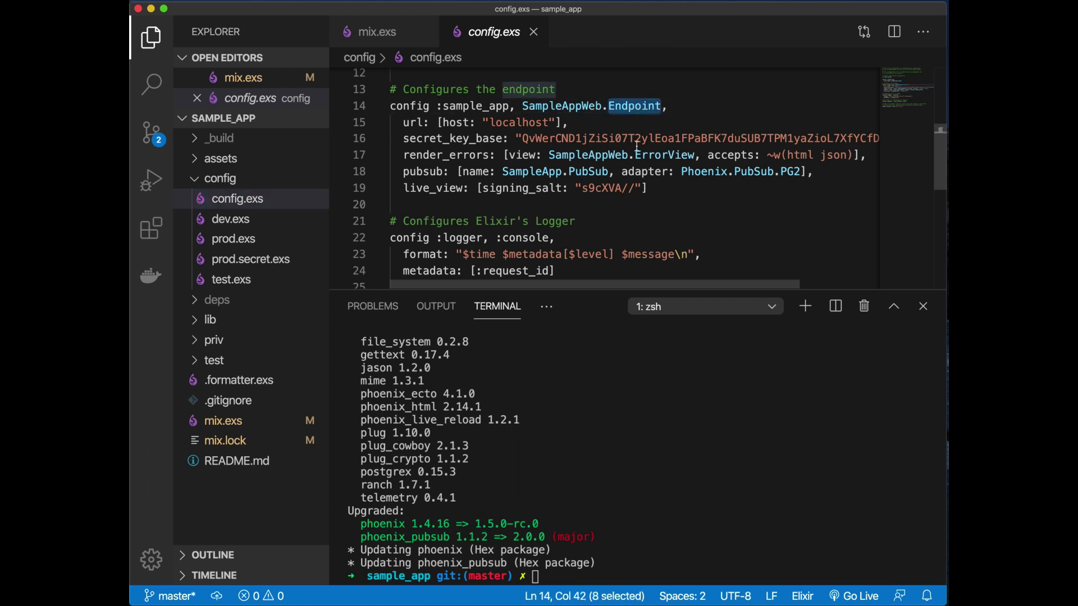
pyautogui.moveTo(633, 106)
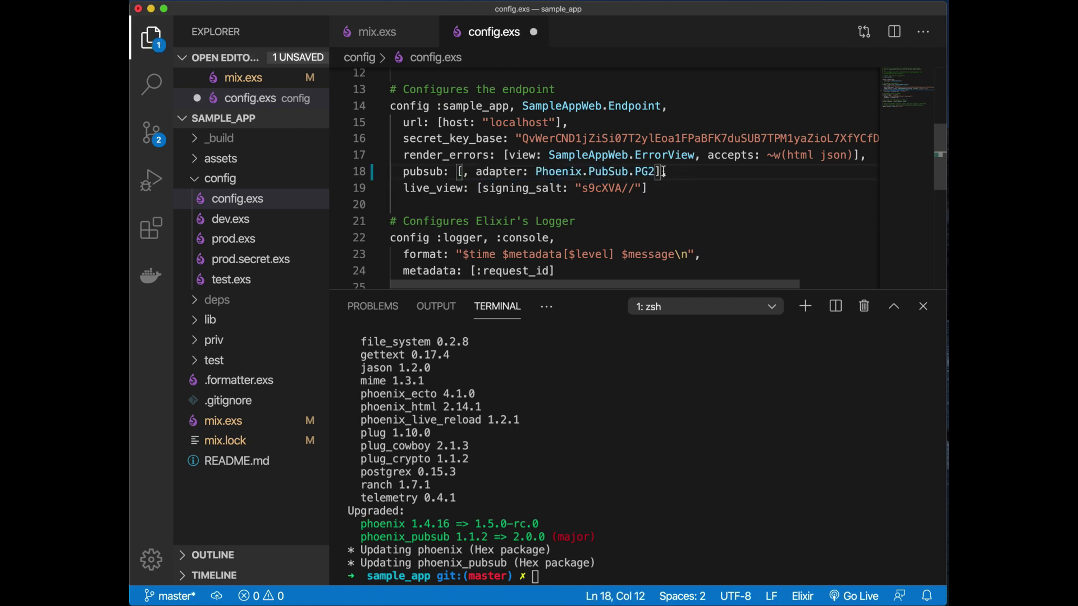
pyautogui.moveTo(653, 155)
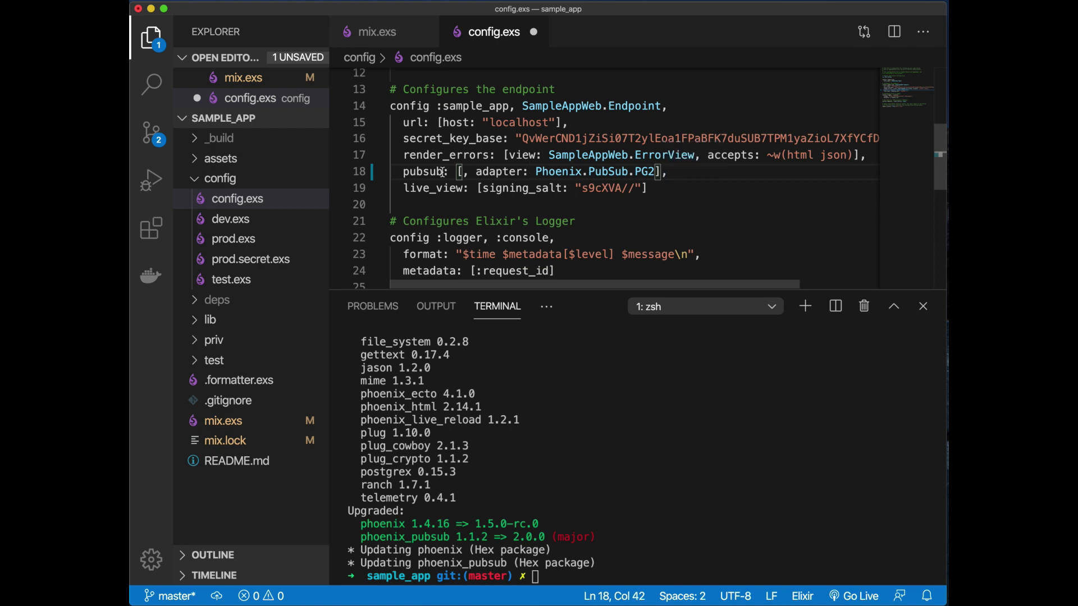
# Rewrite the endpoint's pubsub setting as pubsub_server: SampleApp.PubSub and save
pyautogui.click(493, 188)
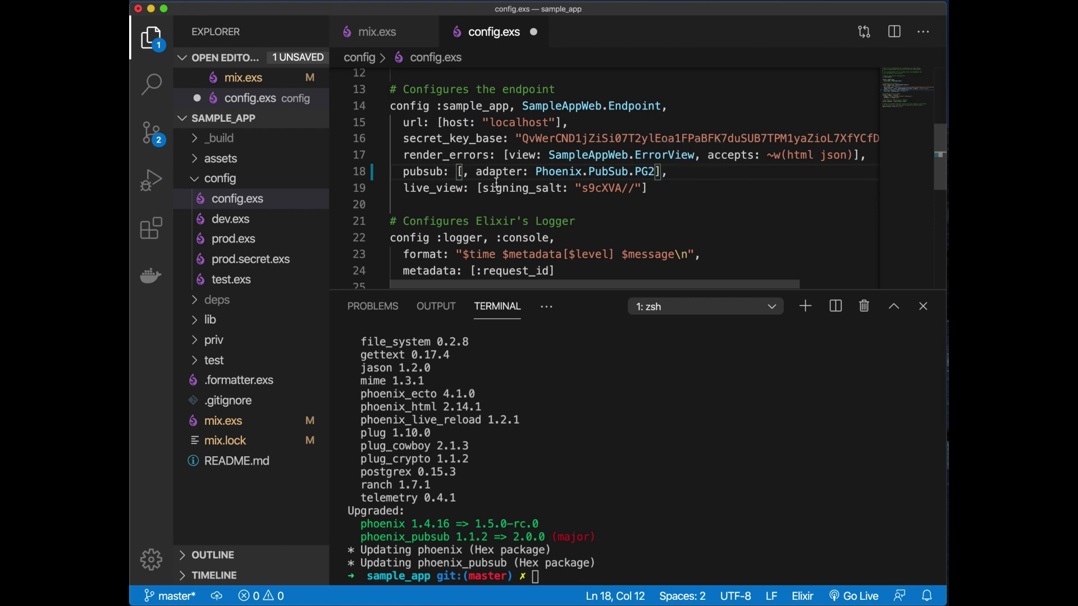
pyautogui.write('name: SampleApp.PubSub,')
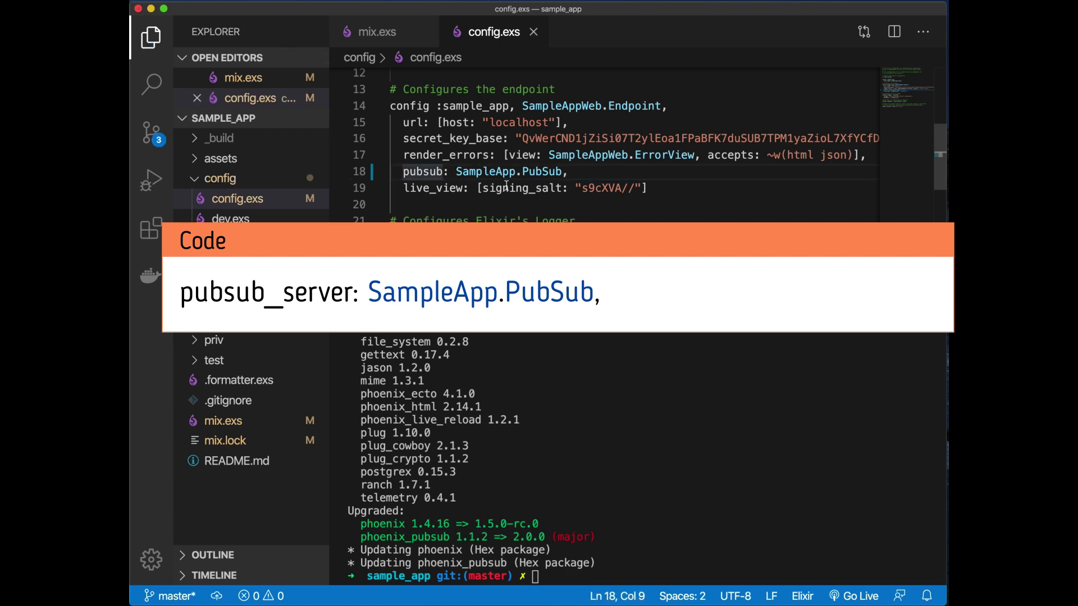
pyautogui.write('_server')
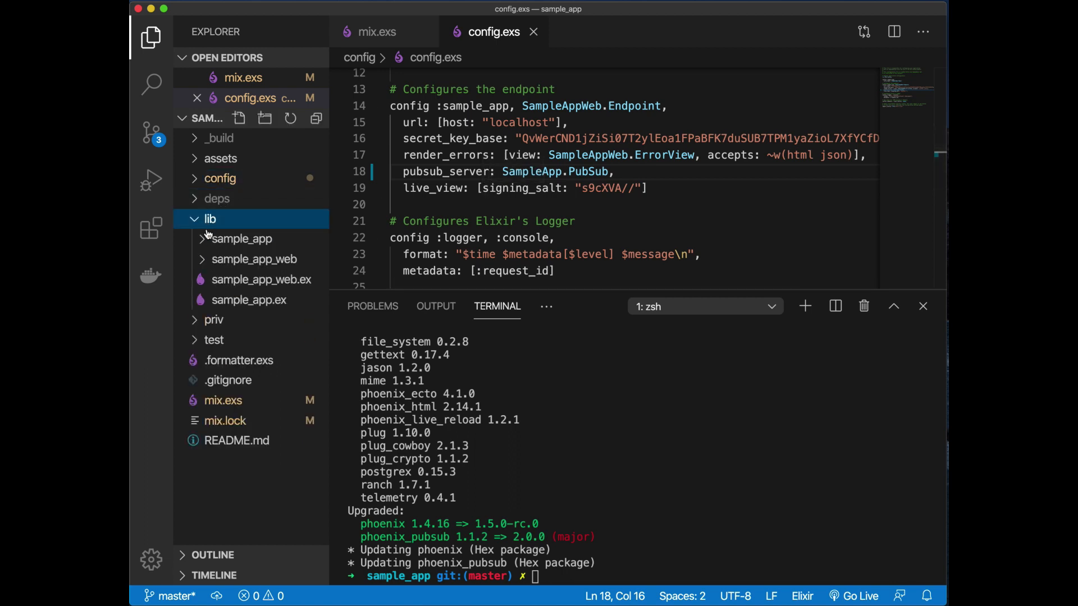
# In lib/sample_app/application.ex start a {Phoenix.PubSub, name: child entry after SampleApp.Repo
pyautogui.click(241, 238)
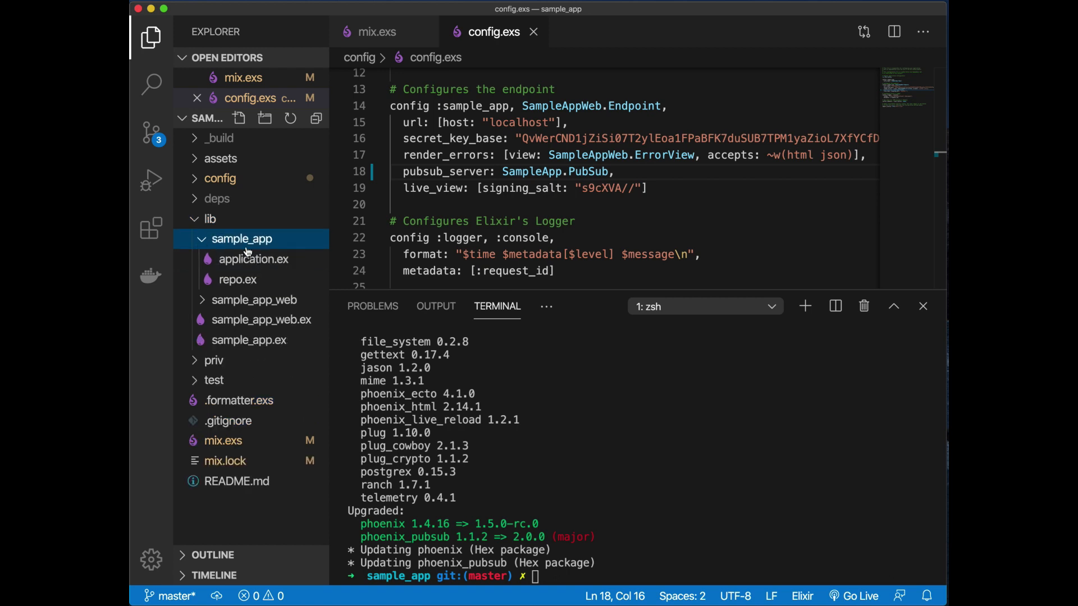
pyautogui.click(252, 259)
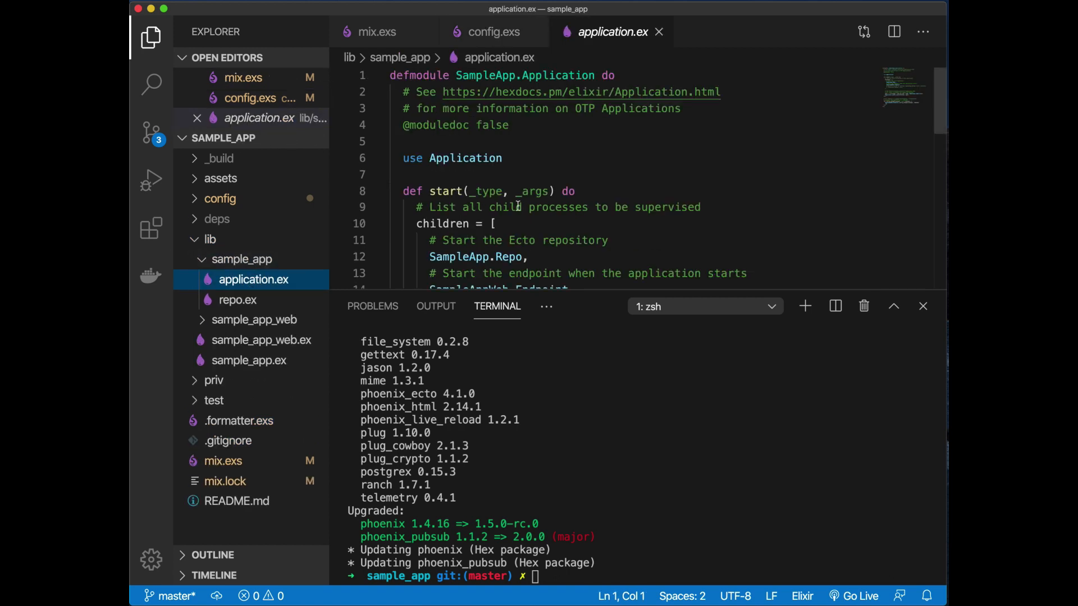
pyautogui.scroll(-3)
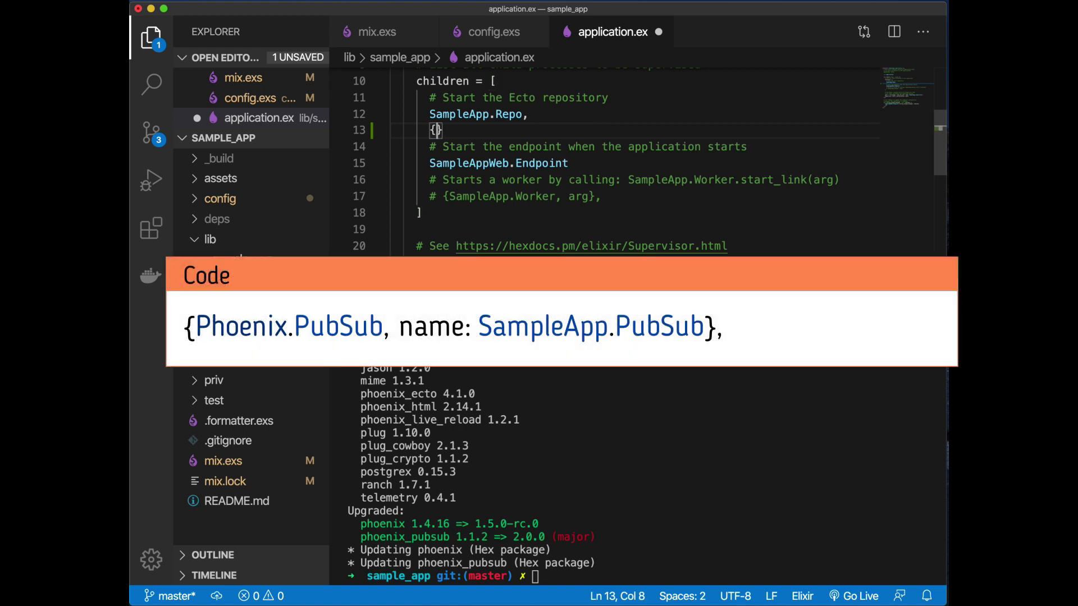
pyautogui.write('Phoenix.PubSub,')
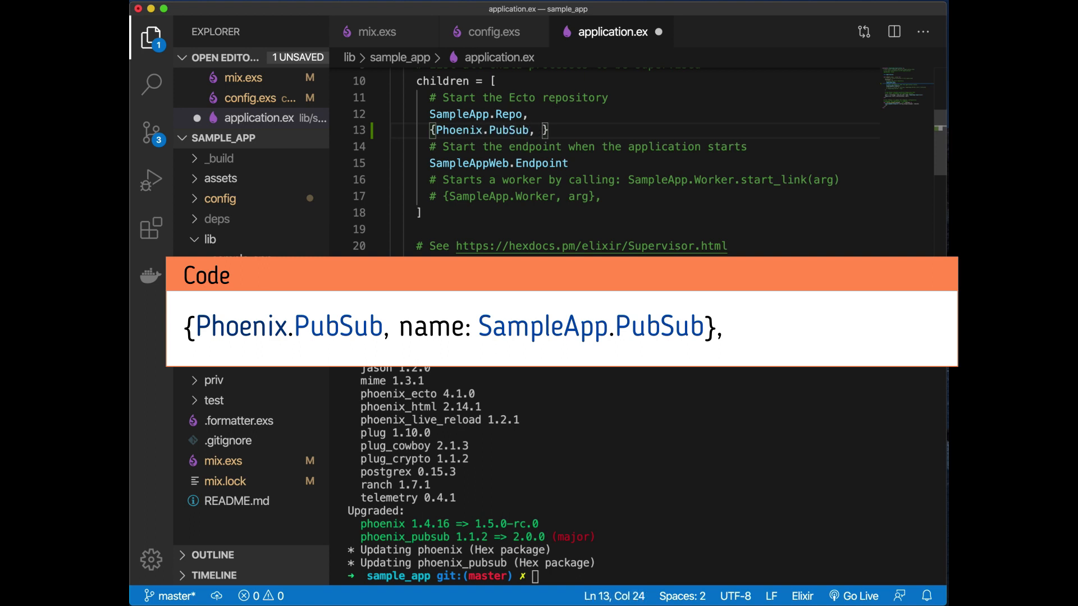
pyautogui.write('name:')
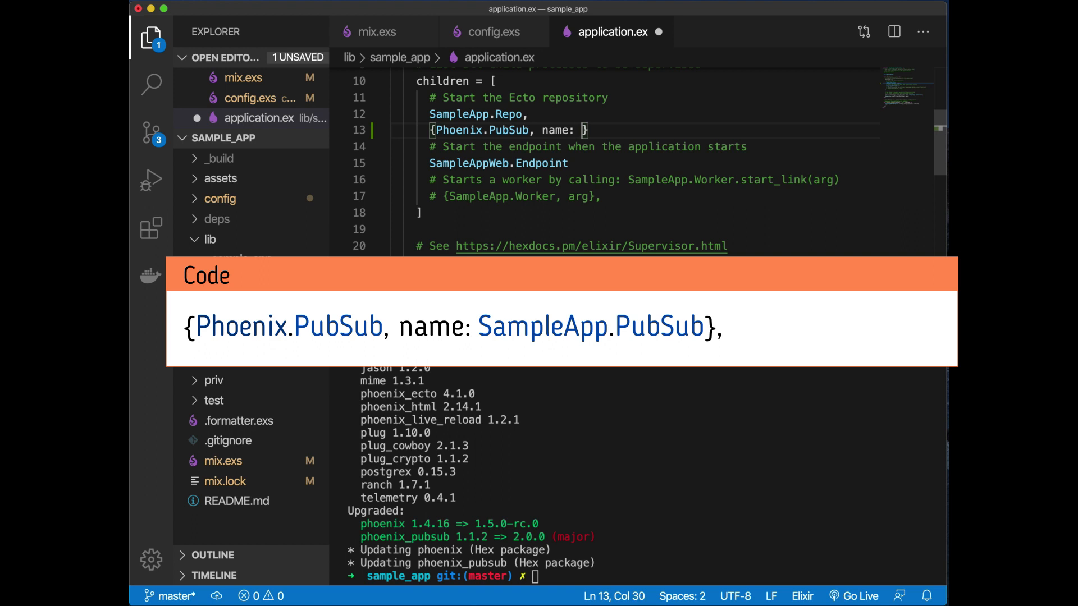
# Copy SampleApp.PubSub from config.exs to complete the PubSub child and save
pyautogui.click(494, 31)
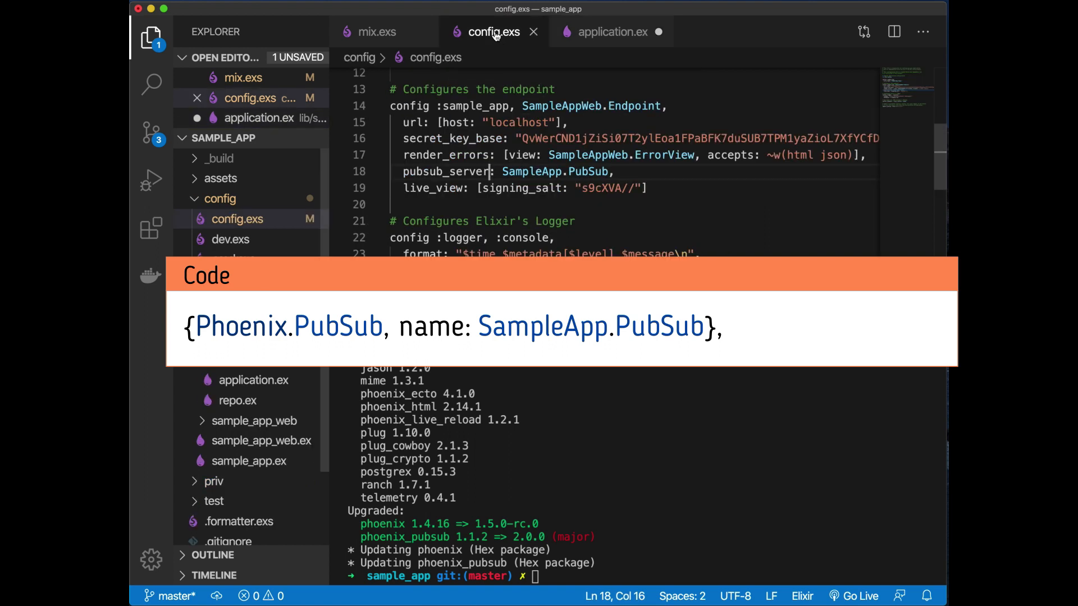
pyautogui.doubleClick(555, 171)
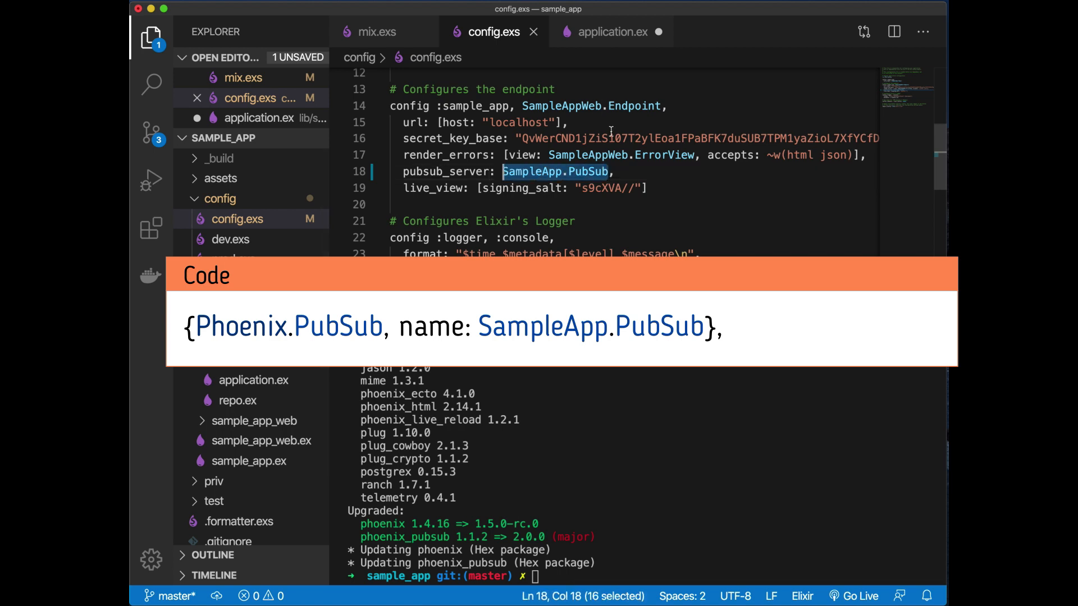
pyautogui.click(610, 32)
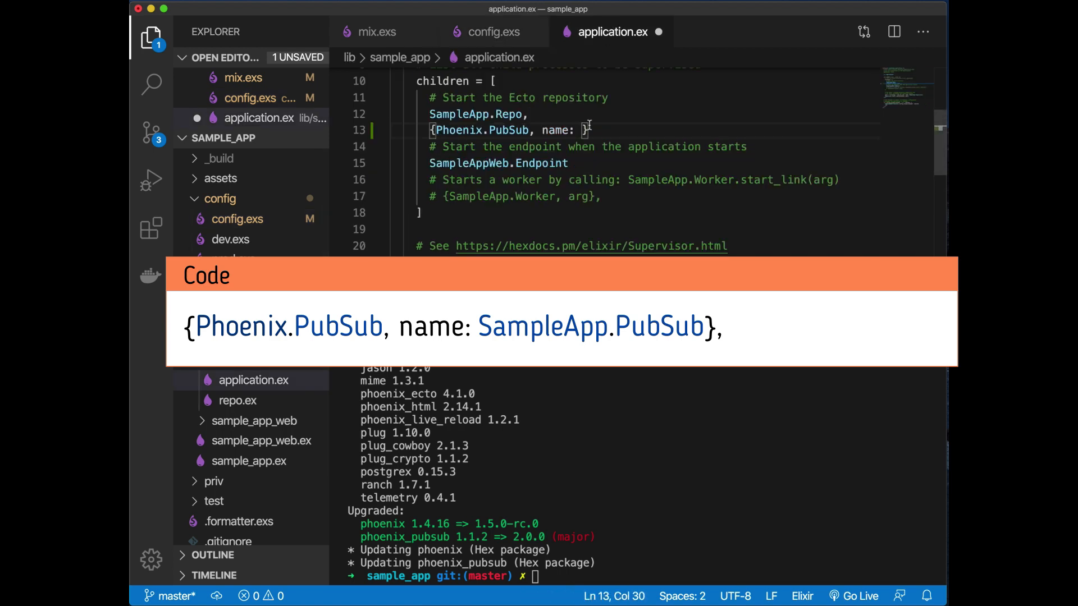
pyautogui.write('SampleApp.PubSub')
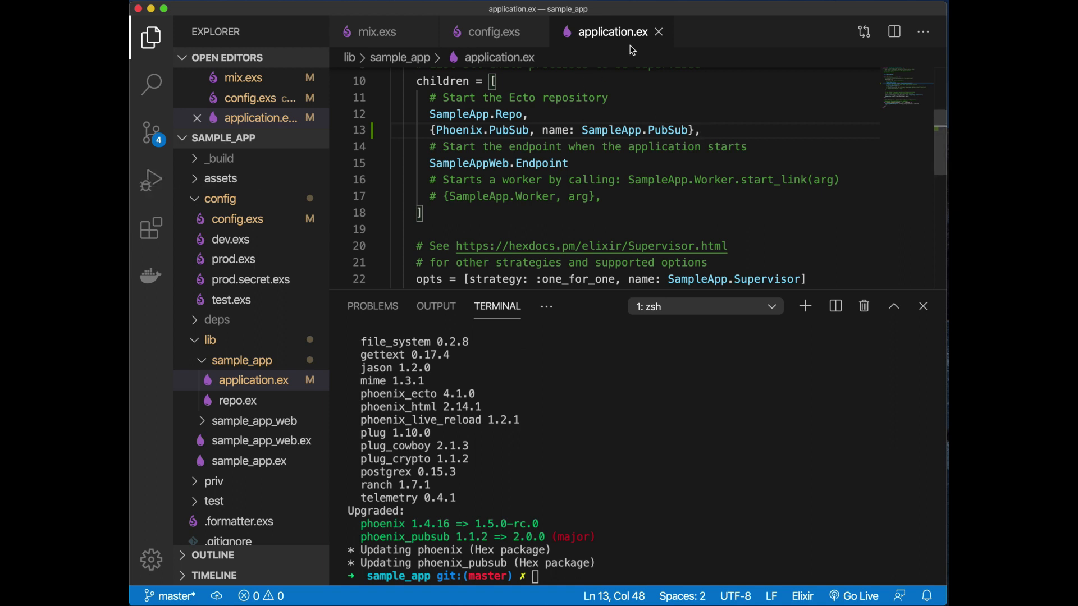
# Close application.ex and mix.exs and collapse the lib and config folders
pyautogui.click(377, 32)
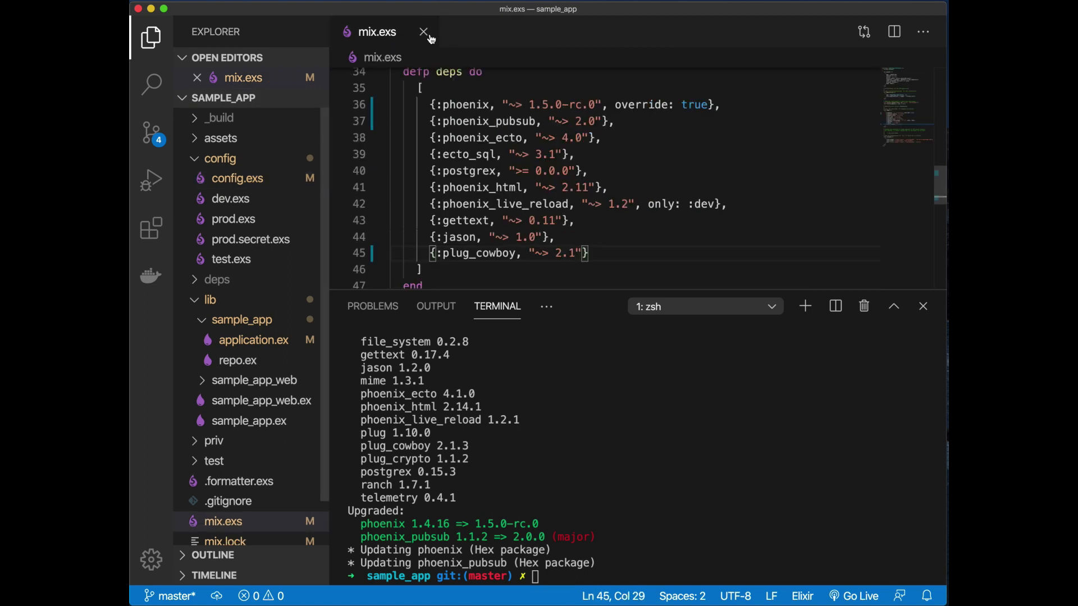
pyautogui.click(423, 31)
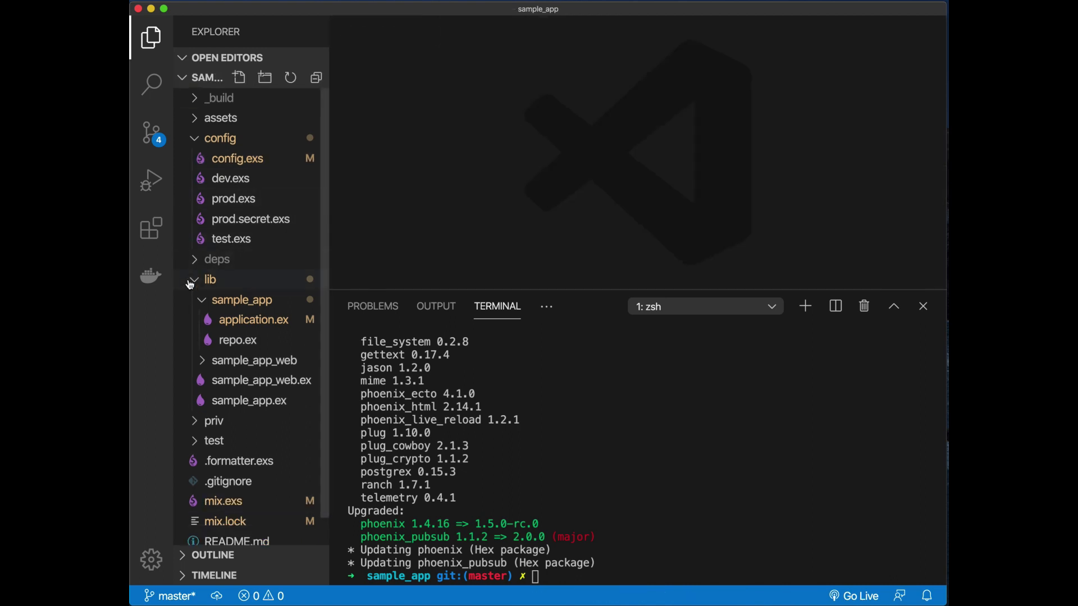
pyautogui.click(210, 280)
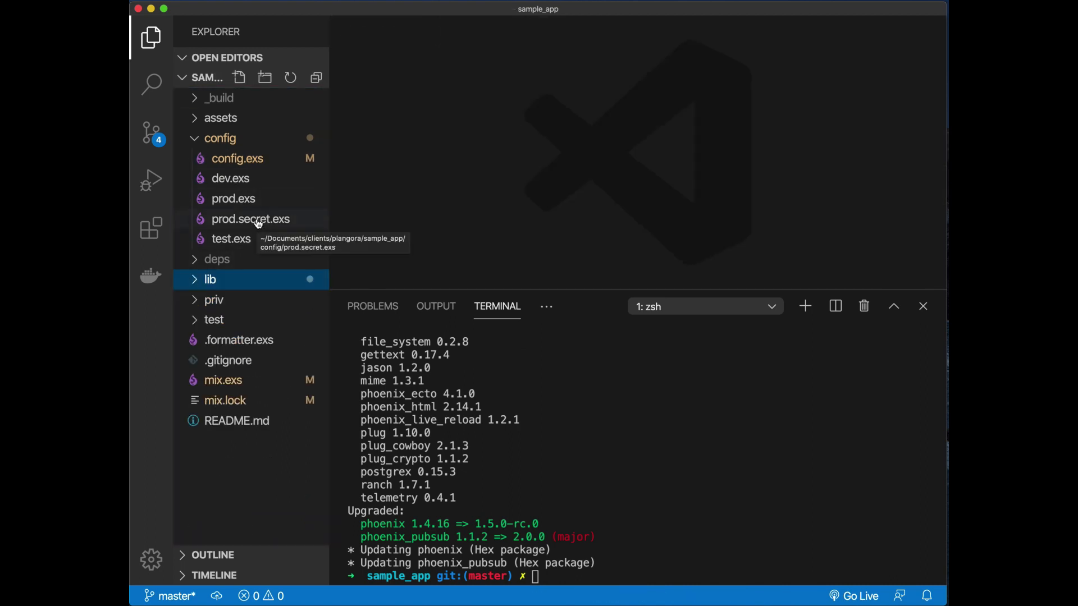
pyautogui.click(220, 138)
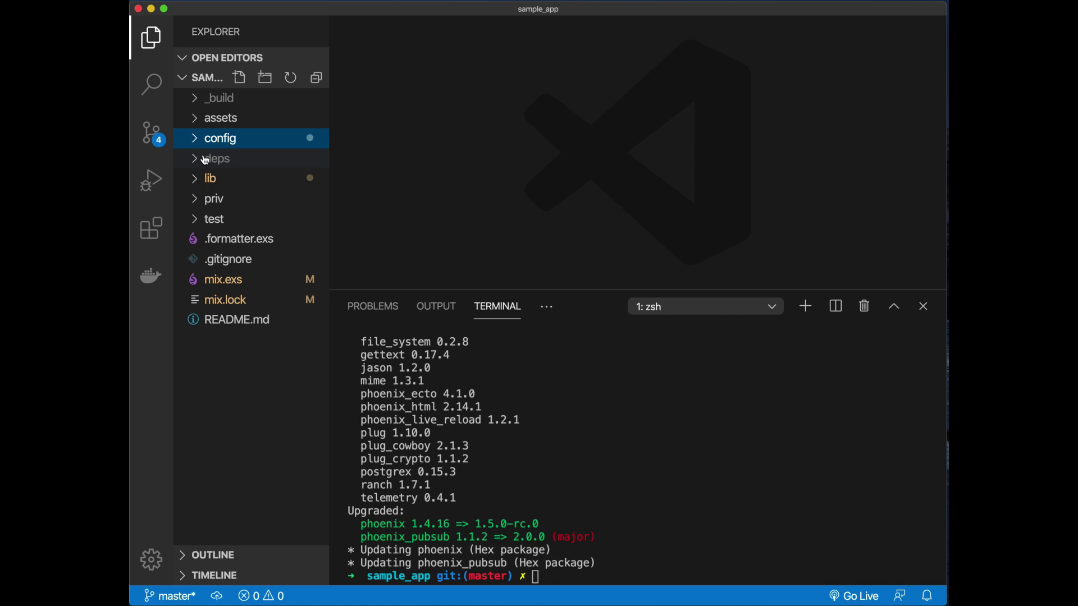
pyautogui.moveTo(203, 193)
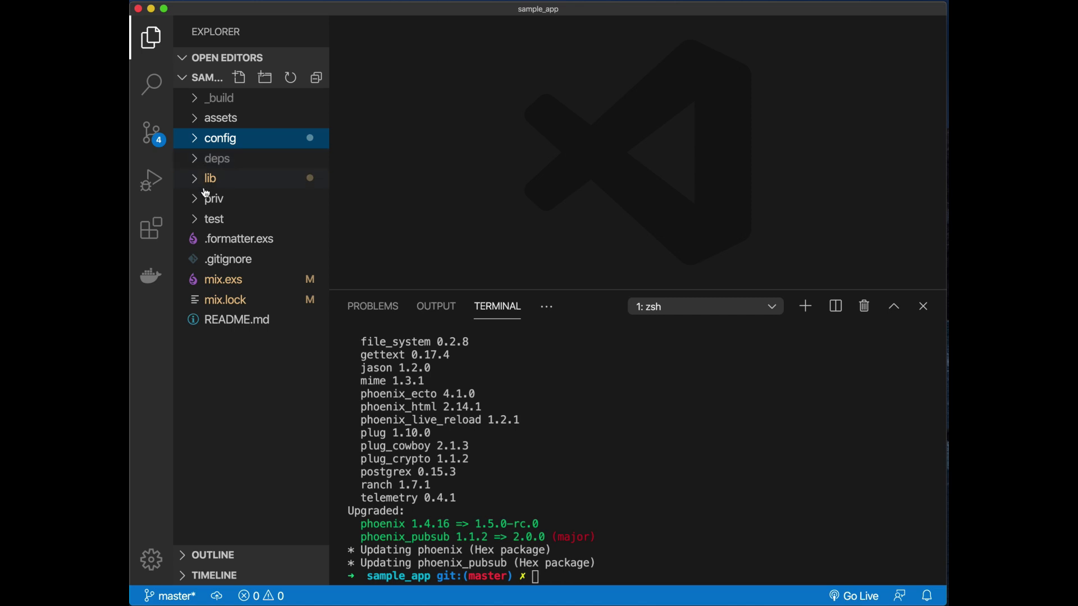
pyautogui.moveTo(203, 199)
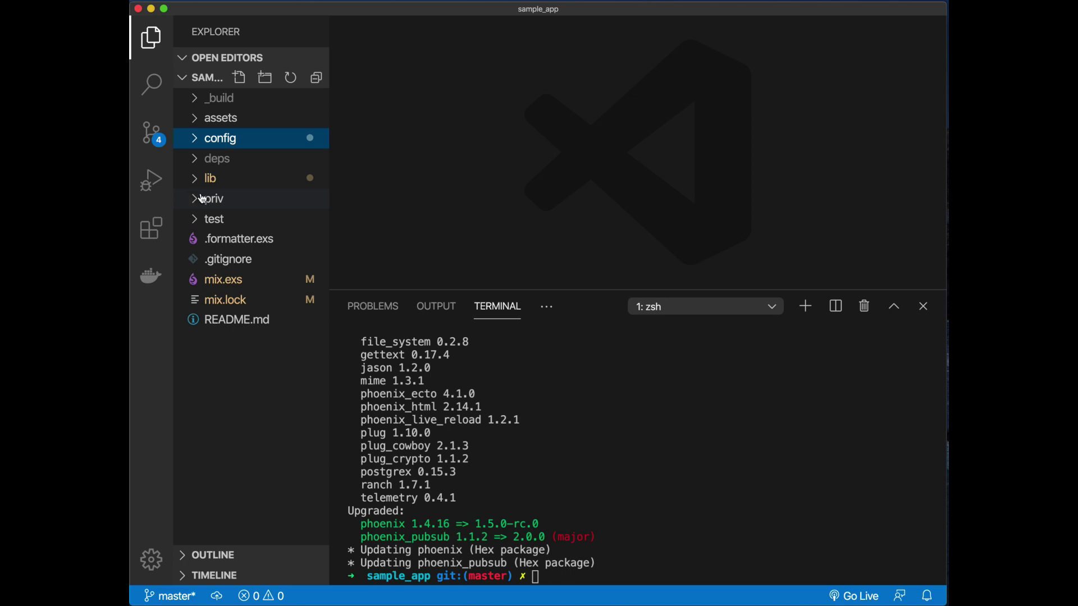
# Expand lib > sample_app_web > templates in the Explorer
pyautogui.click(210, 178)
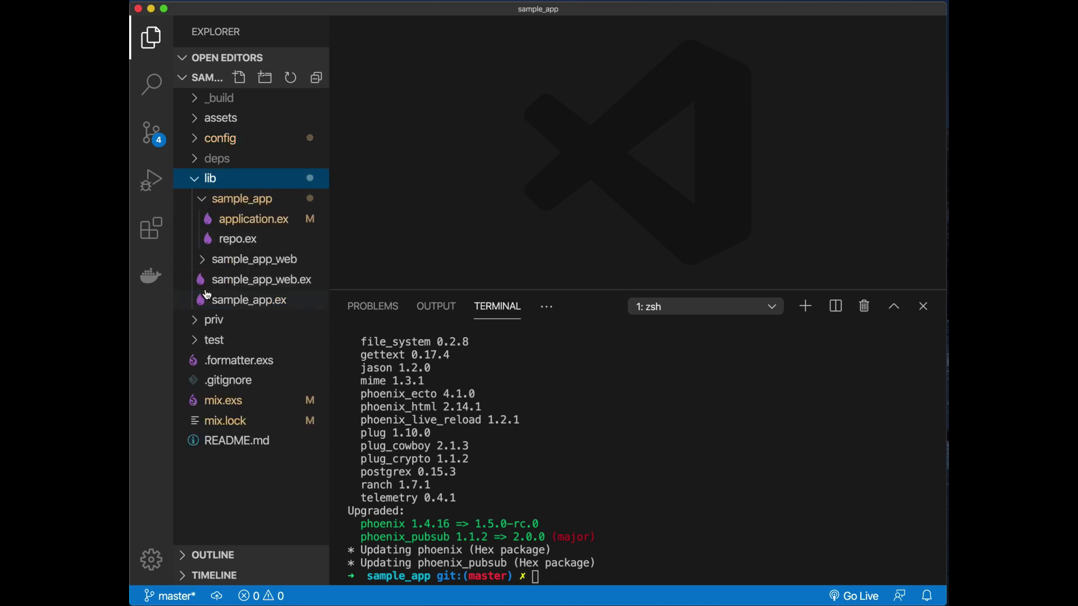
pyautogui.click(254, 259)
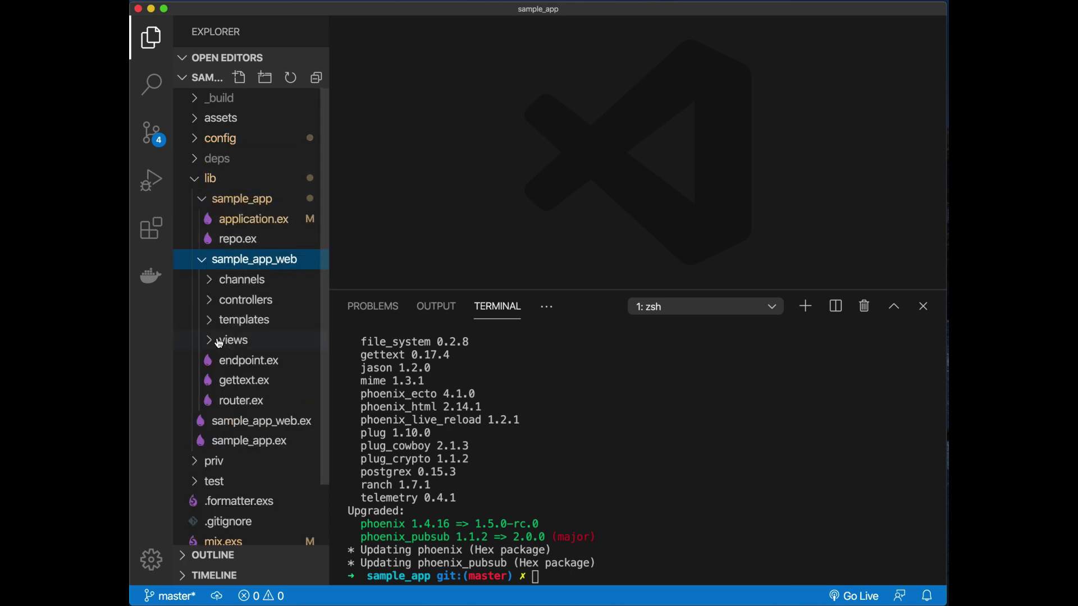
pyautogui.click(244, 319)
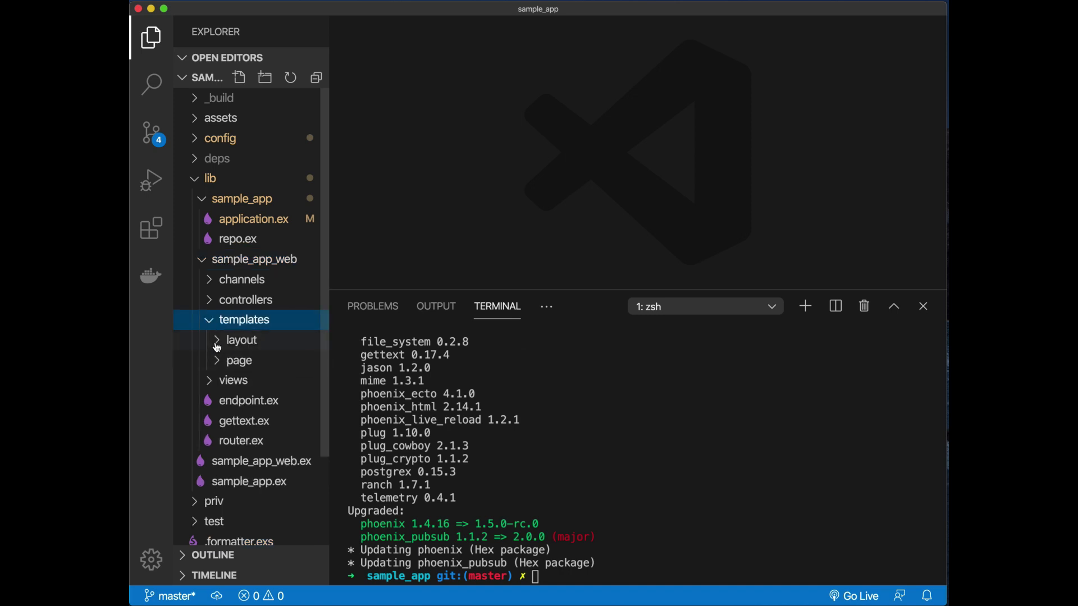
pyautogui.click(241, 339)
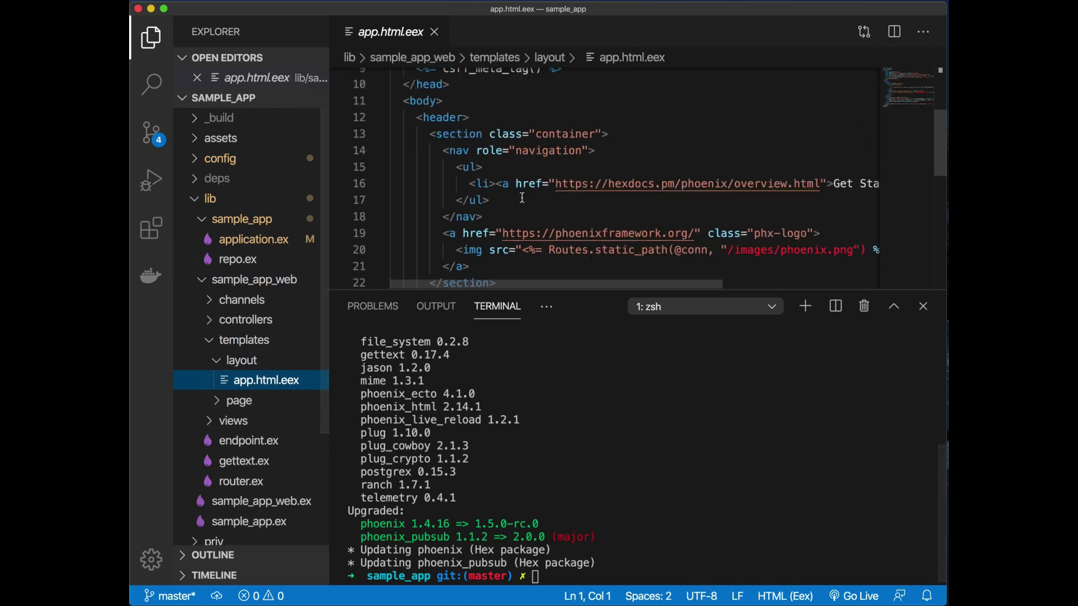
pyautogui.scroll(-3)
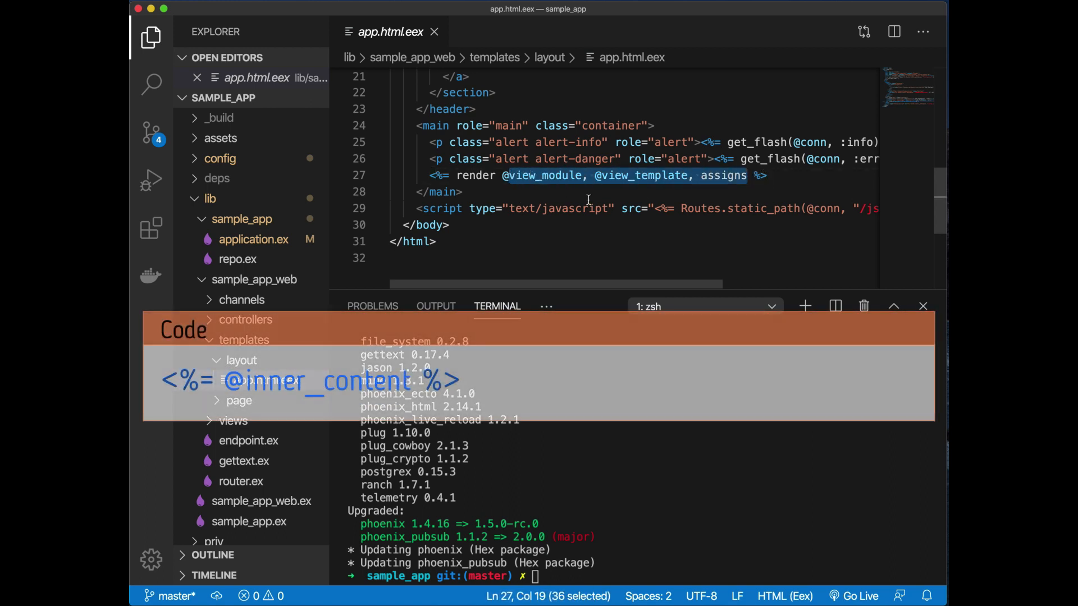
pyautogui.write('@ %>')
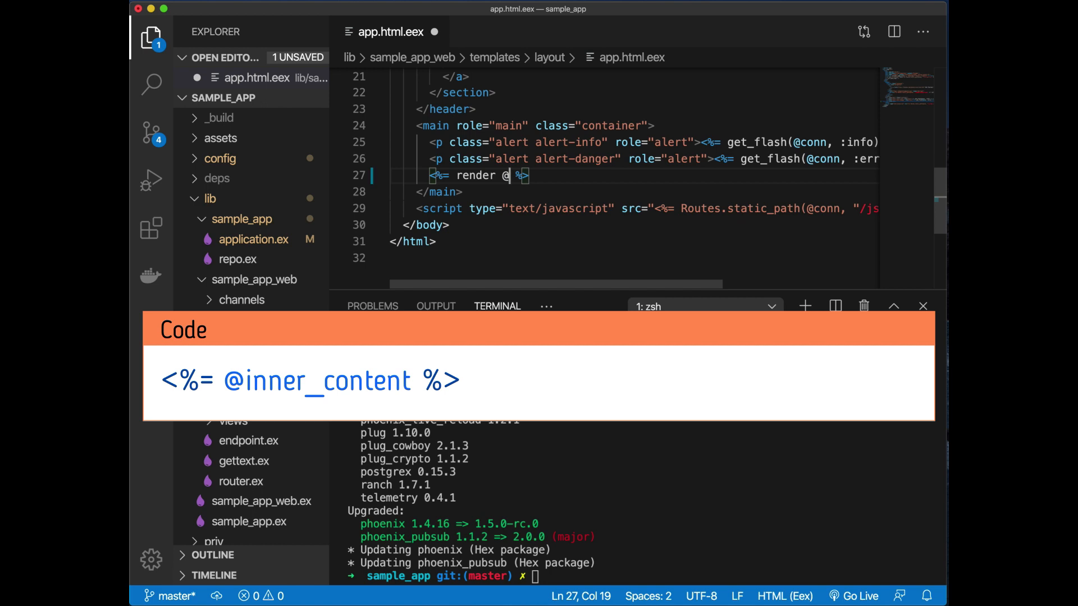
pyautogui.write('inner_content')
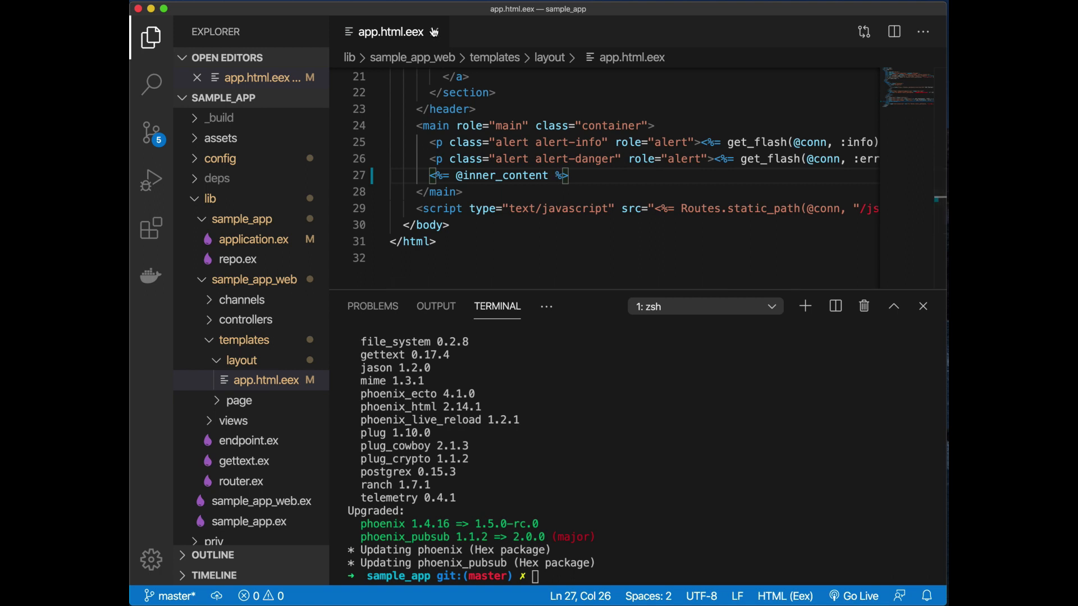
# Close the layout file, collapse lib and expand test > sample_app_web
pyautogui.click(195, 76)
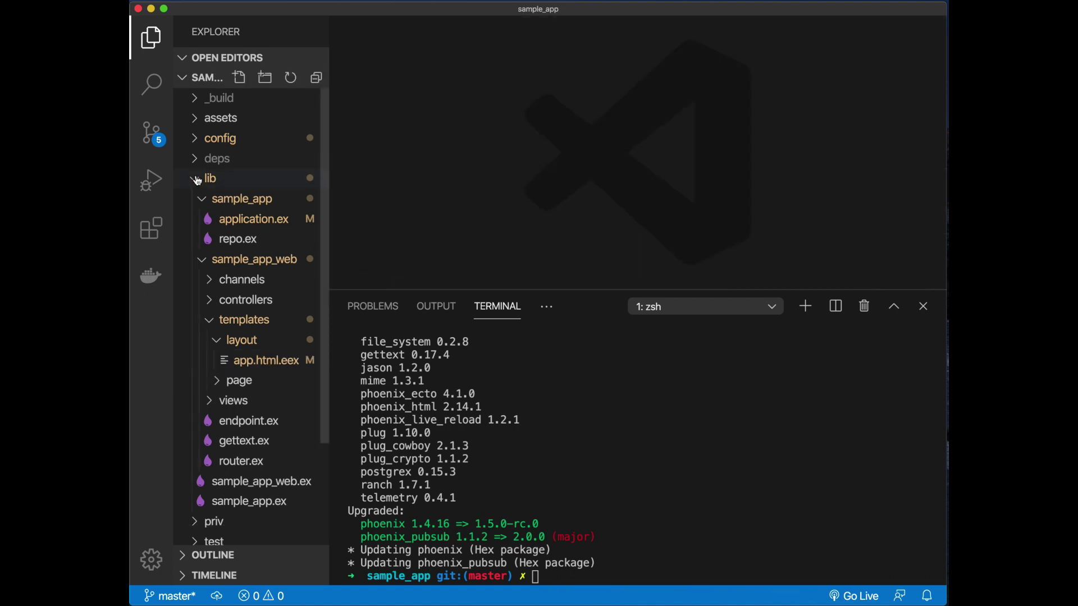
pyautogui.click(210, 178)
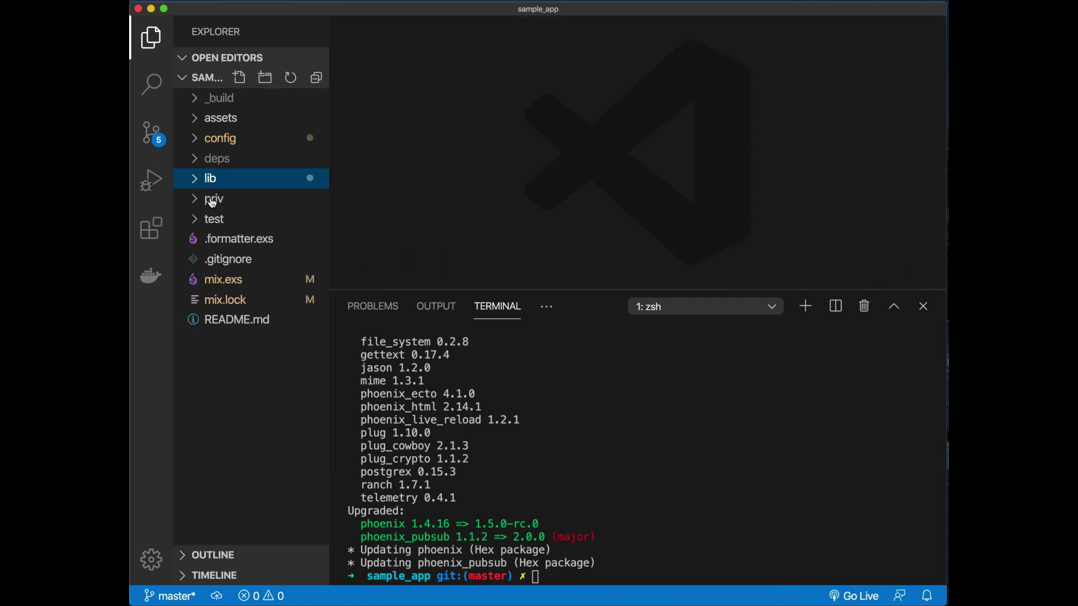
pyautogui.click(213, 219)
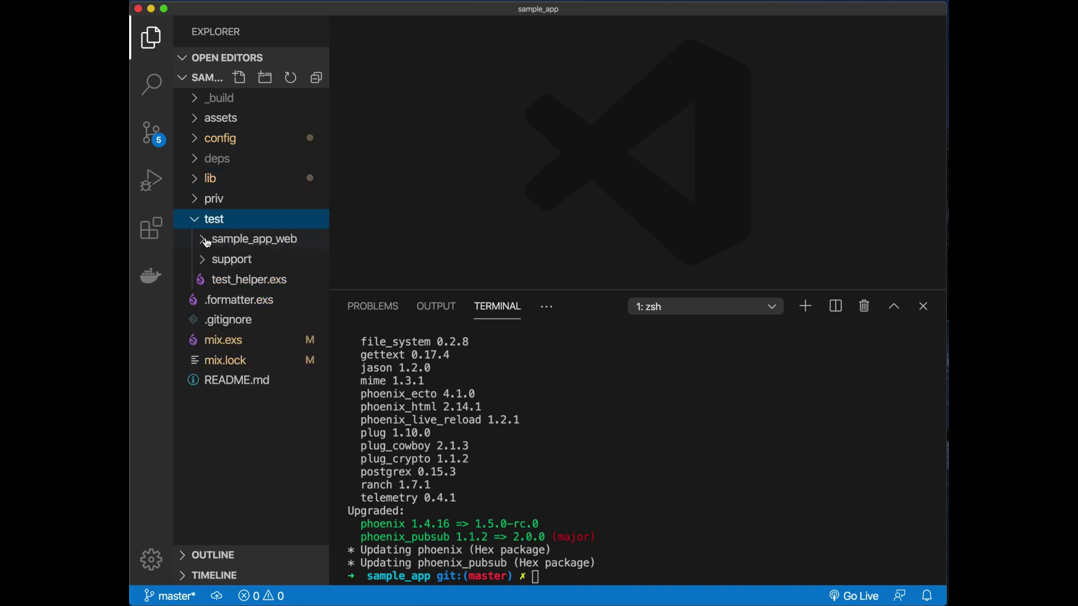
pyautogui.click(255, 238)
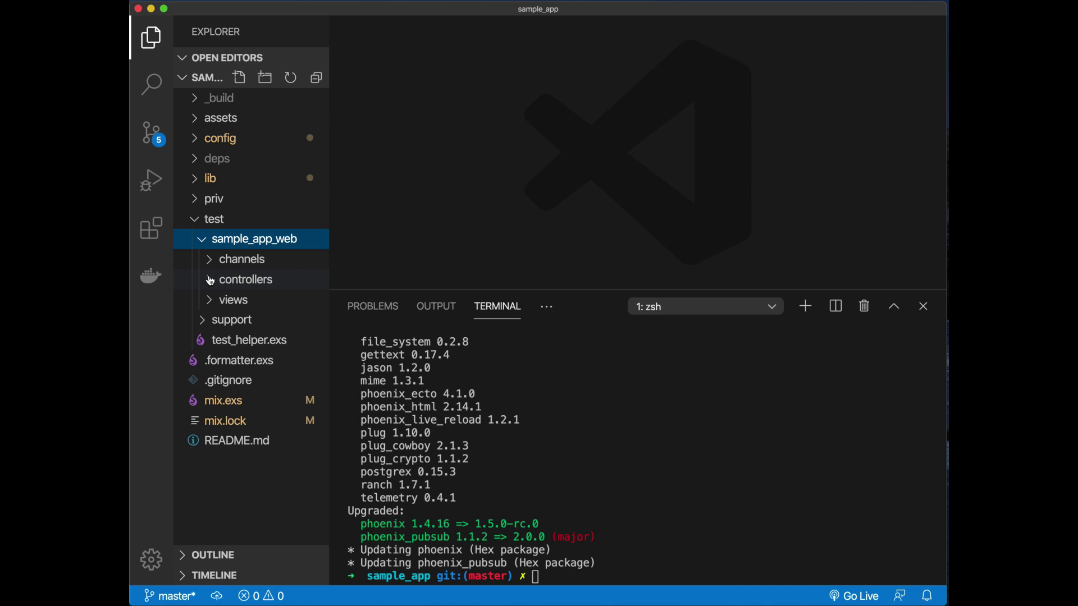
pyautogui.moveTo(211, 293)
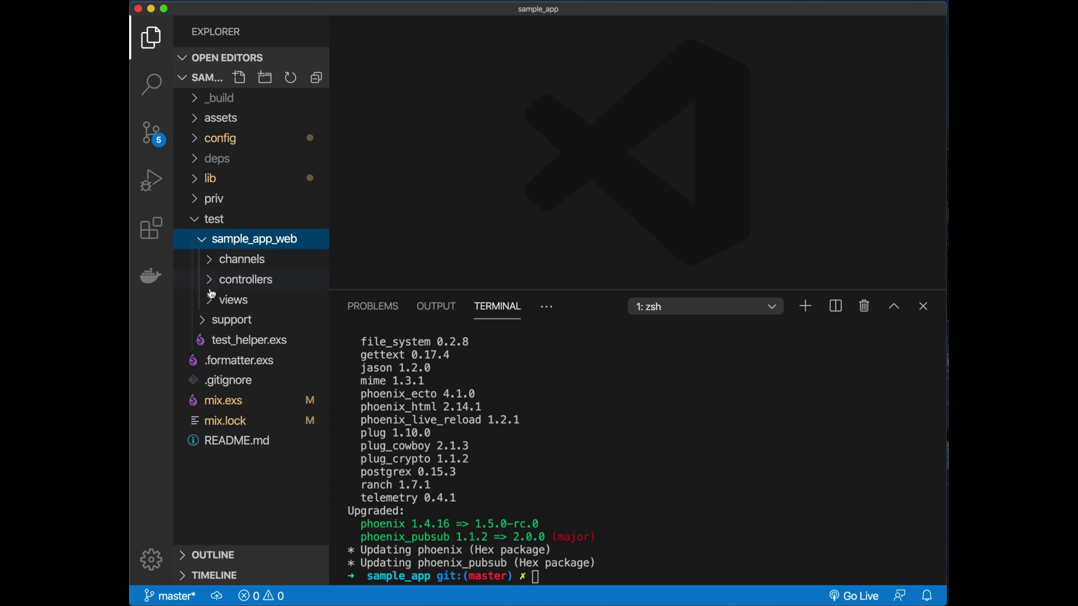
# Expand the controllers and support folders and open conn_case.ex
pyautogui.click(244, 280)
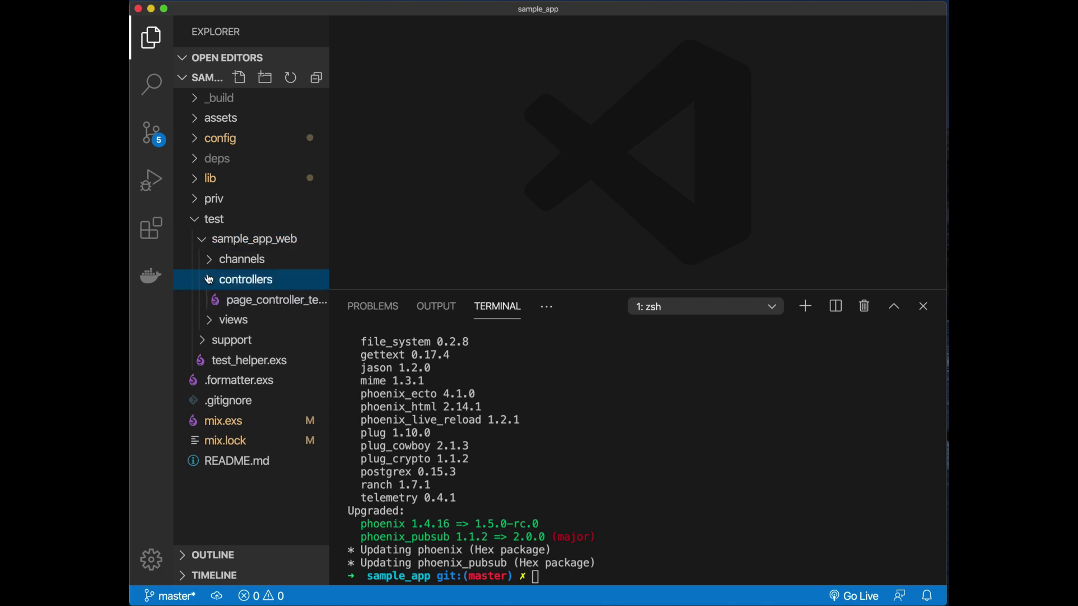
pyautogui.click(231, 339)
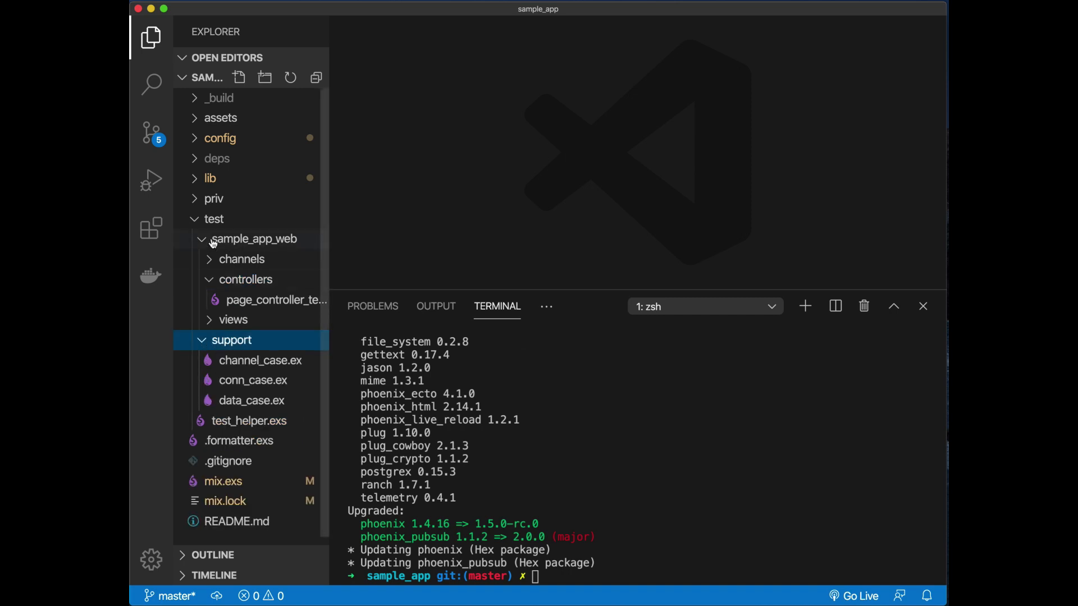
pyautogui.moveTo(270, 372)
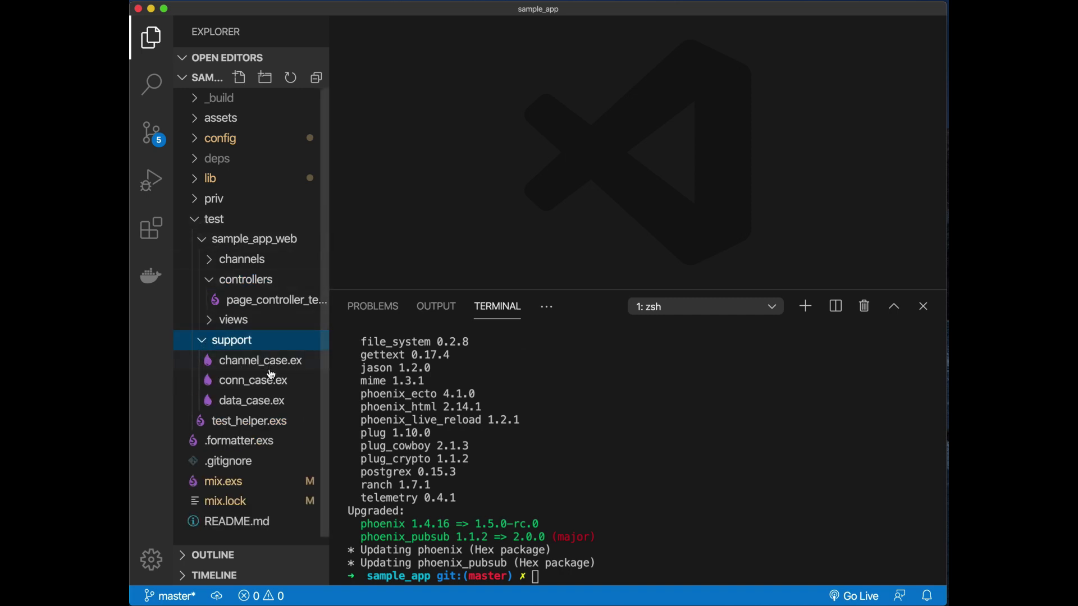
pyautogui.click(252, 381)
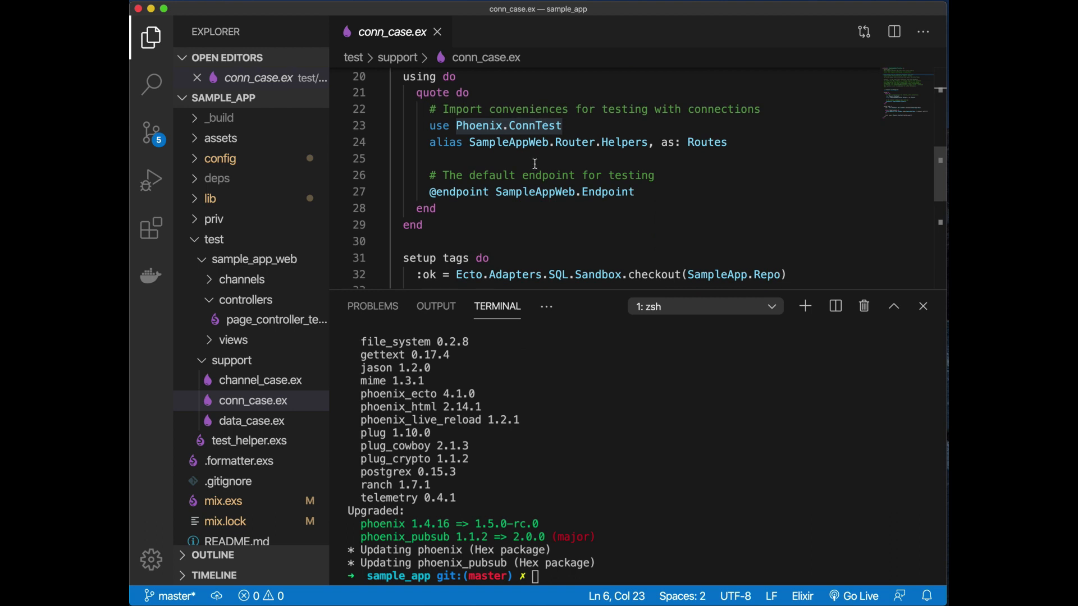
# Replace use Phoenix.ConnTest with import Plug.Conn and import Phoenix.ConnTest, then save
pyautogui.click(562, 125)
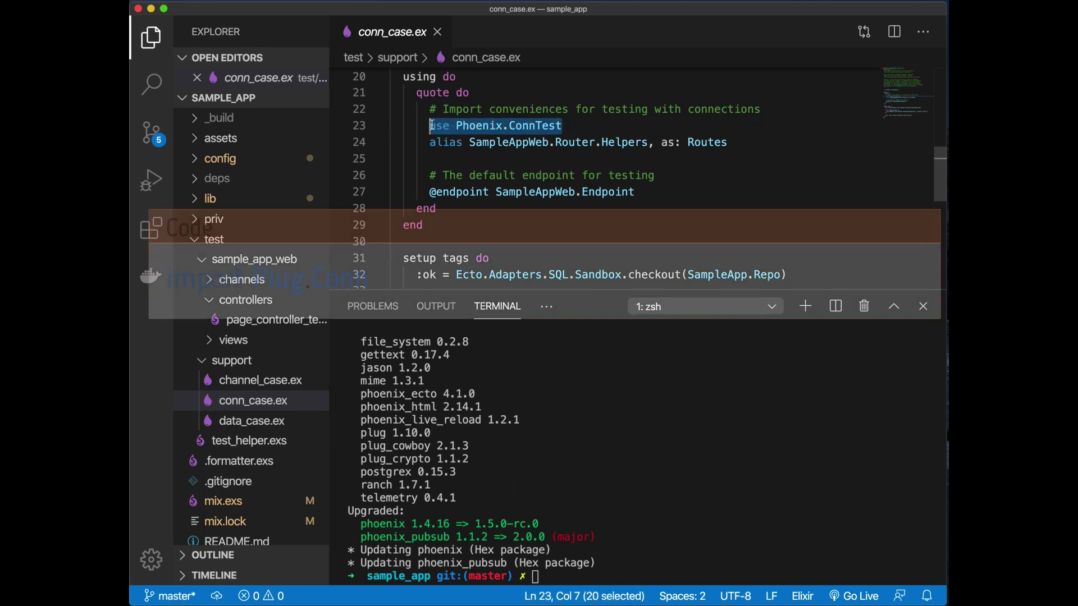
pyautogui.write('impor')
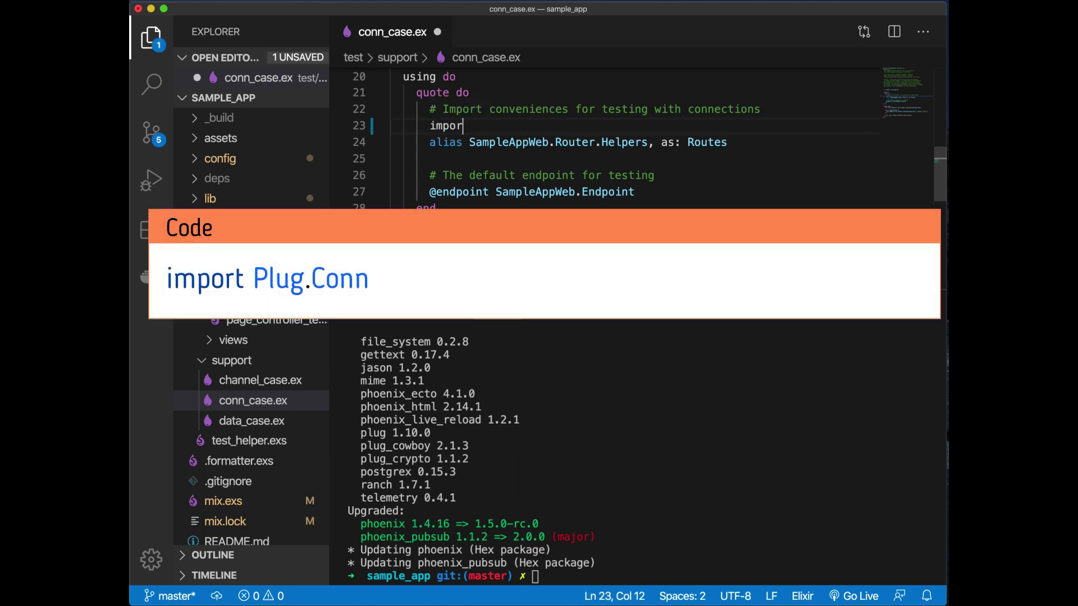
pyautogui.write('t Pl')
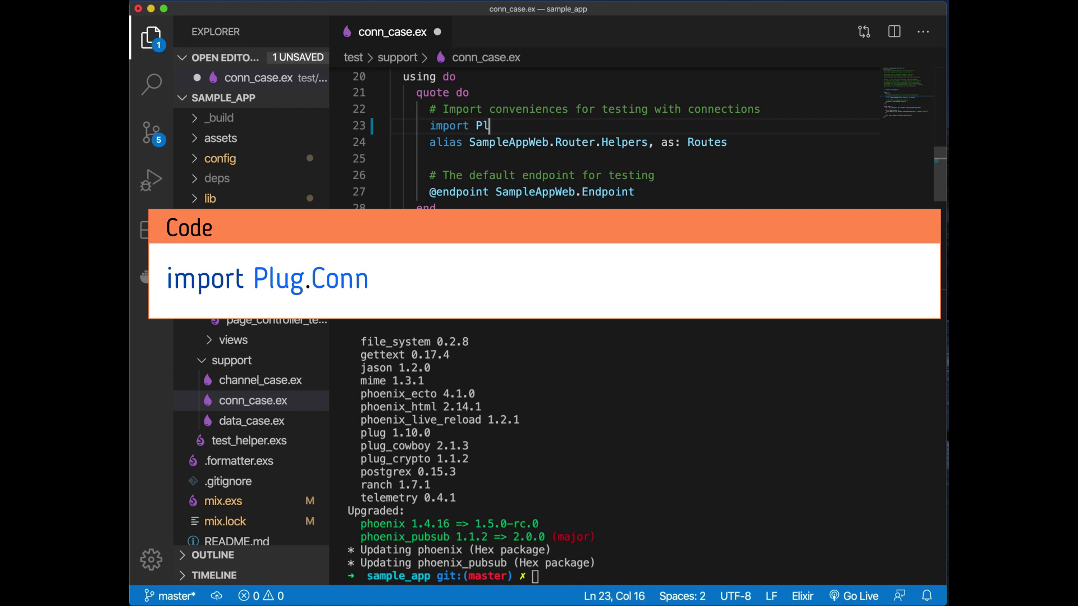
pyautogui.press('Enter')
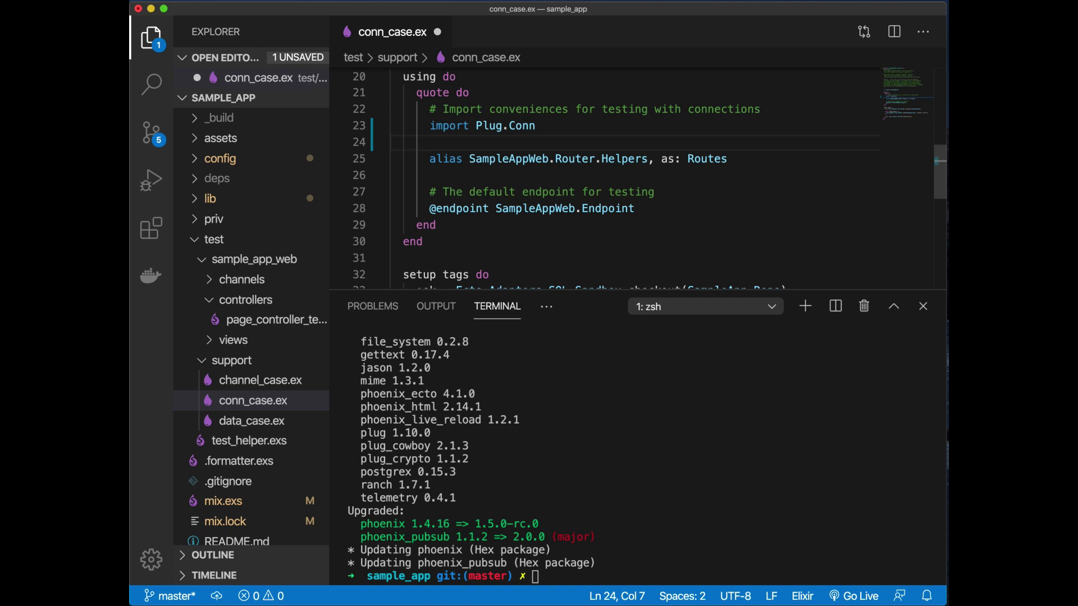
pyautogui.write('import Phoenix')
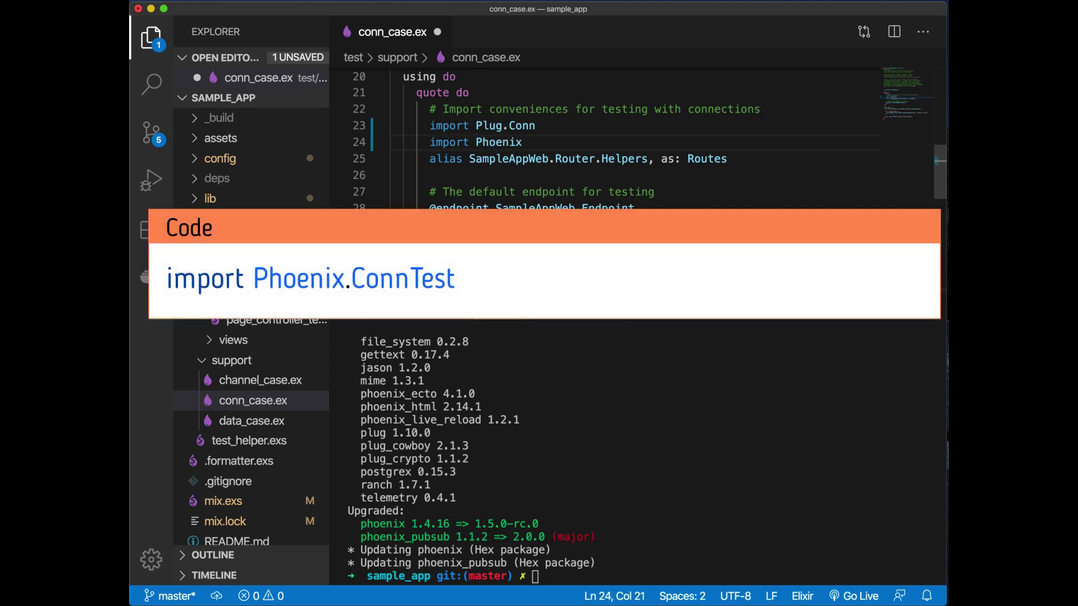
pyautogui.write('.ConnTest')
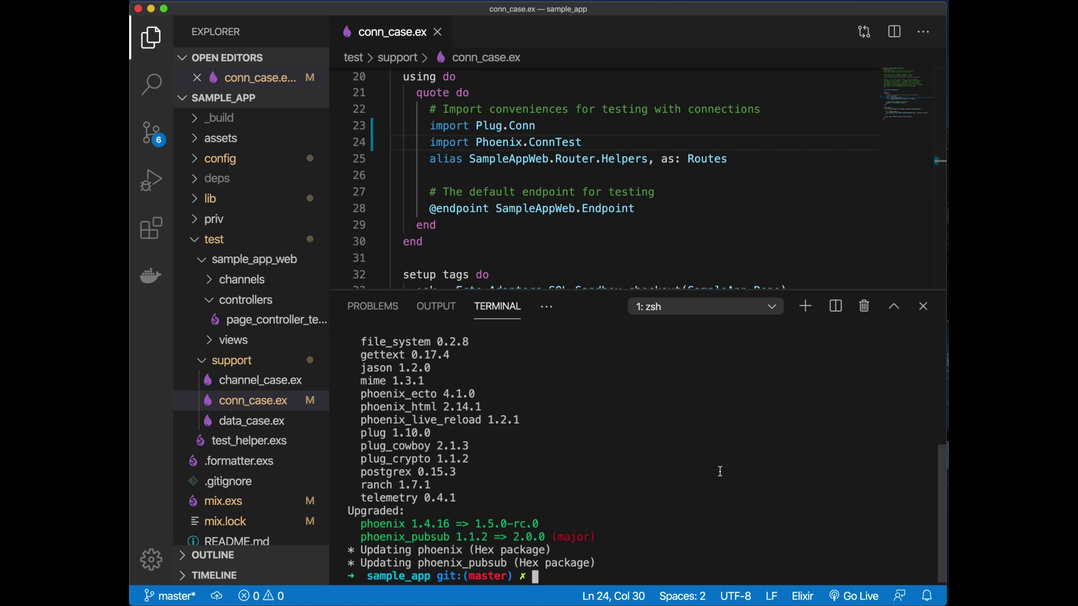
# Run mix phx.server, see the missing-database errors, and interrupt it with Ctrl+C
pyautogui.write('mix phx.serv')
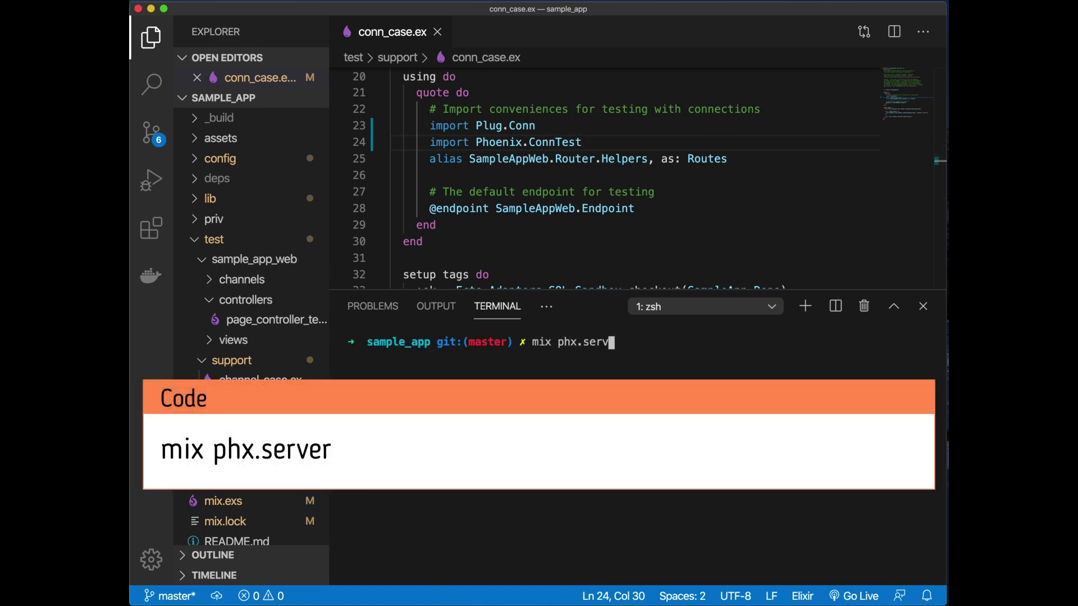
pyautogui.press('Return')
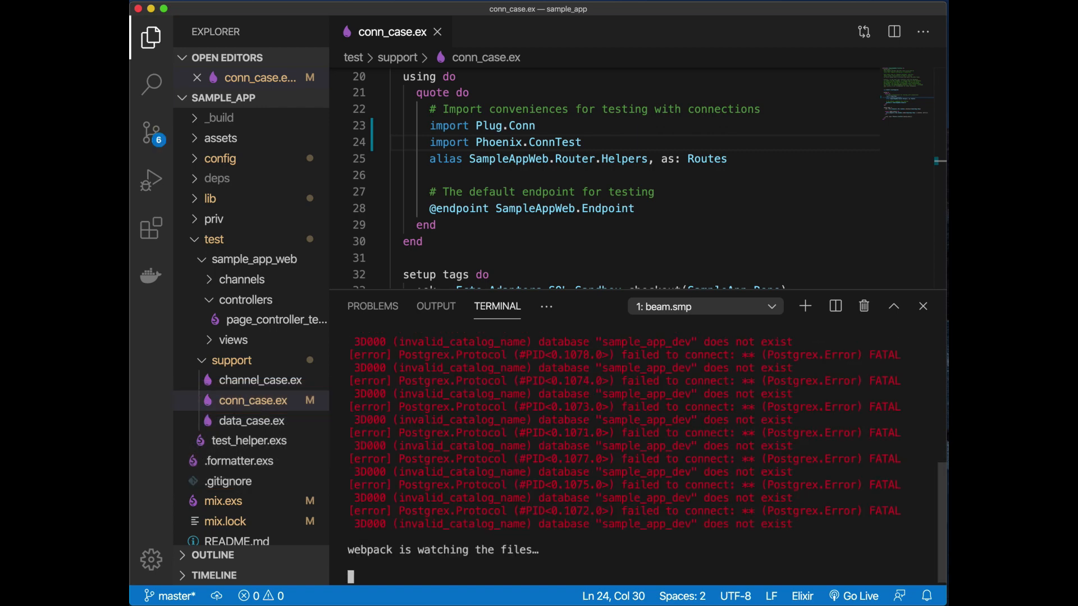
pyautogui.press('ctrl+c')
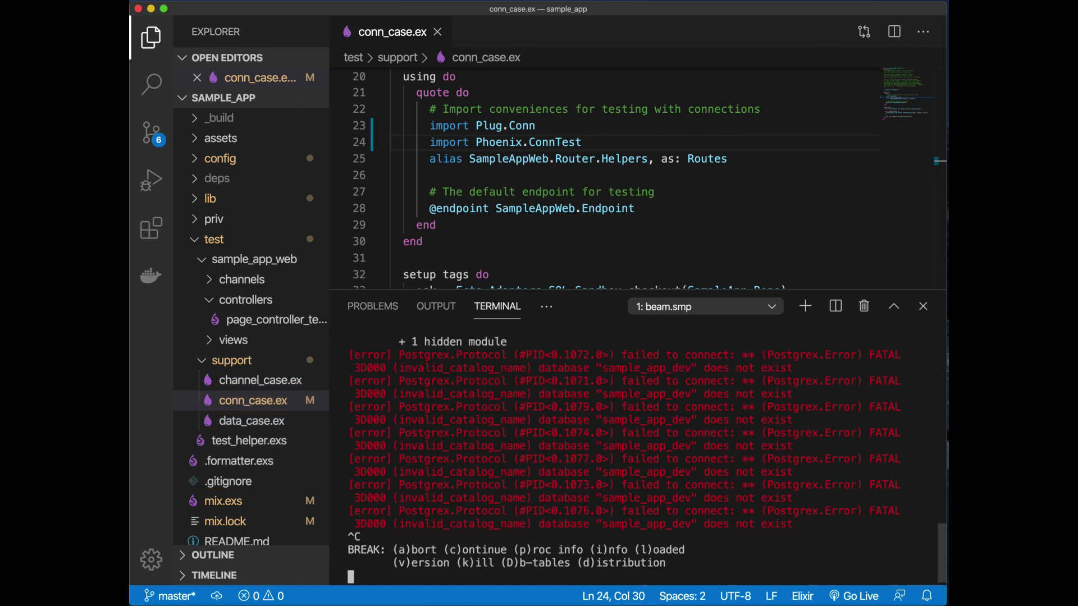